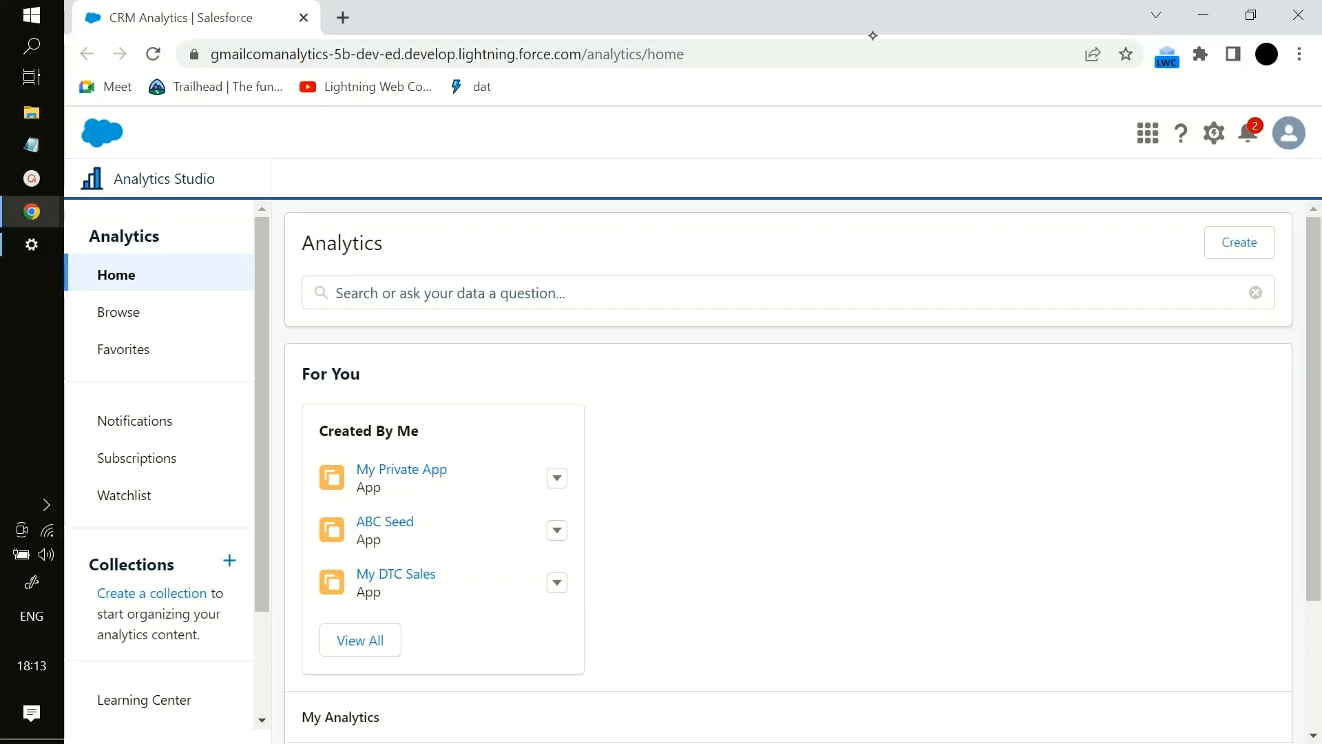
mouse_move(839, 120)
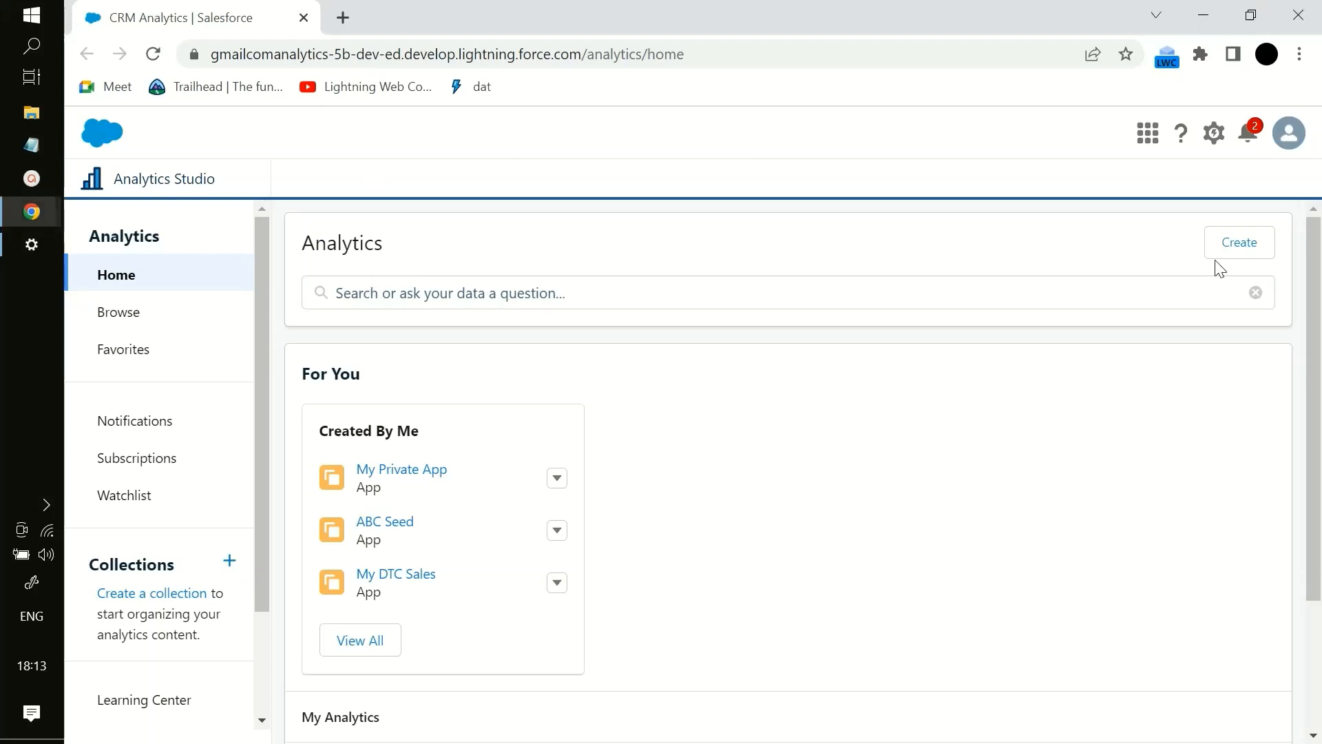
Step: Start a new dataset from Create, restarting once, and reach the CSV file upload step
left_click(1239, 243)
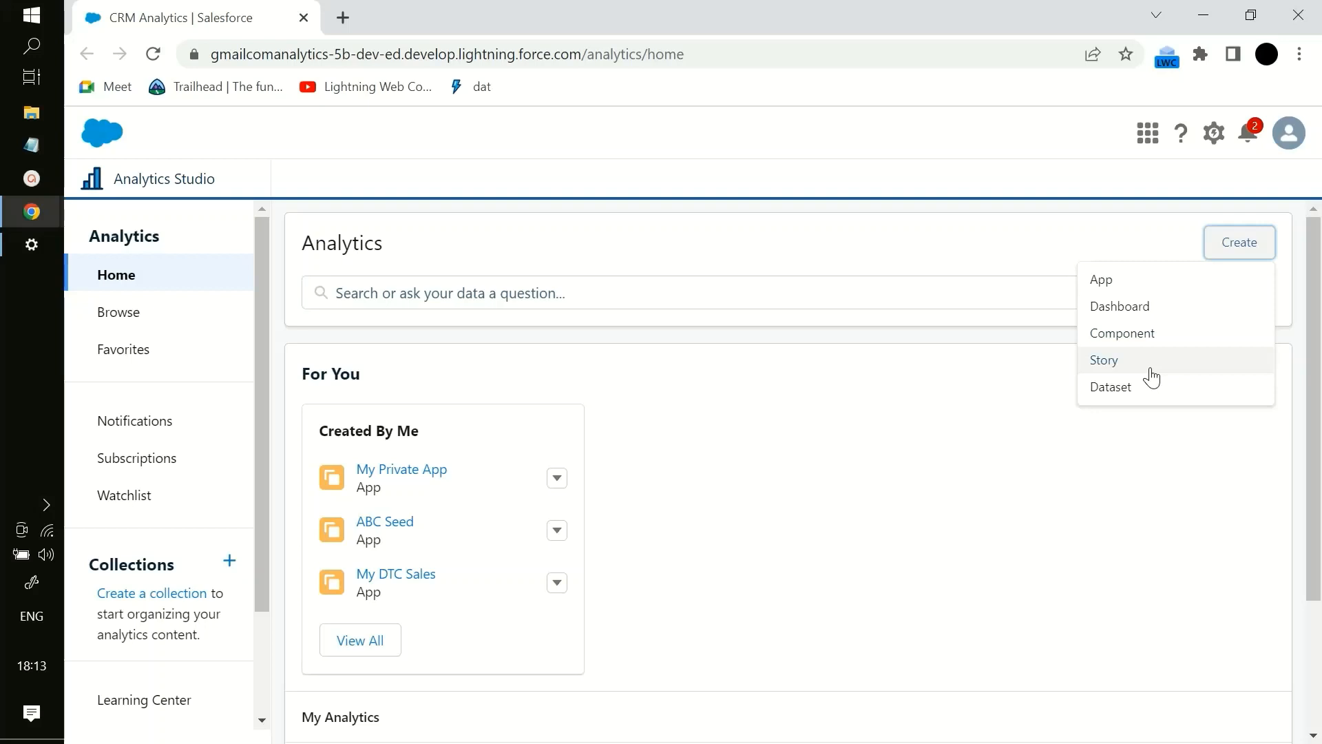
left_click(1110, 387)
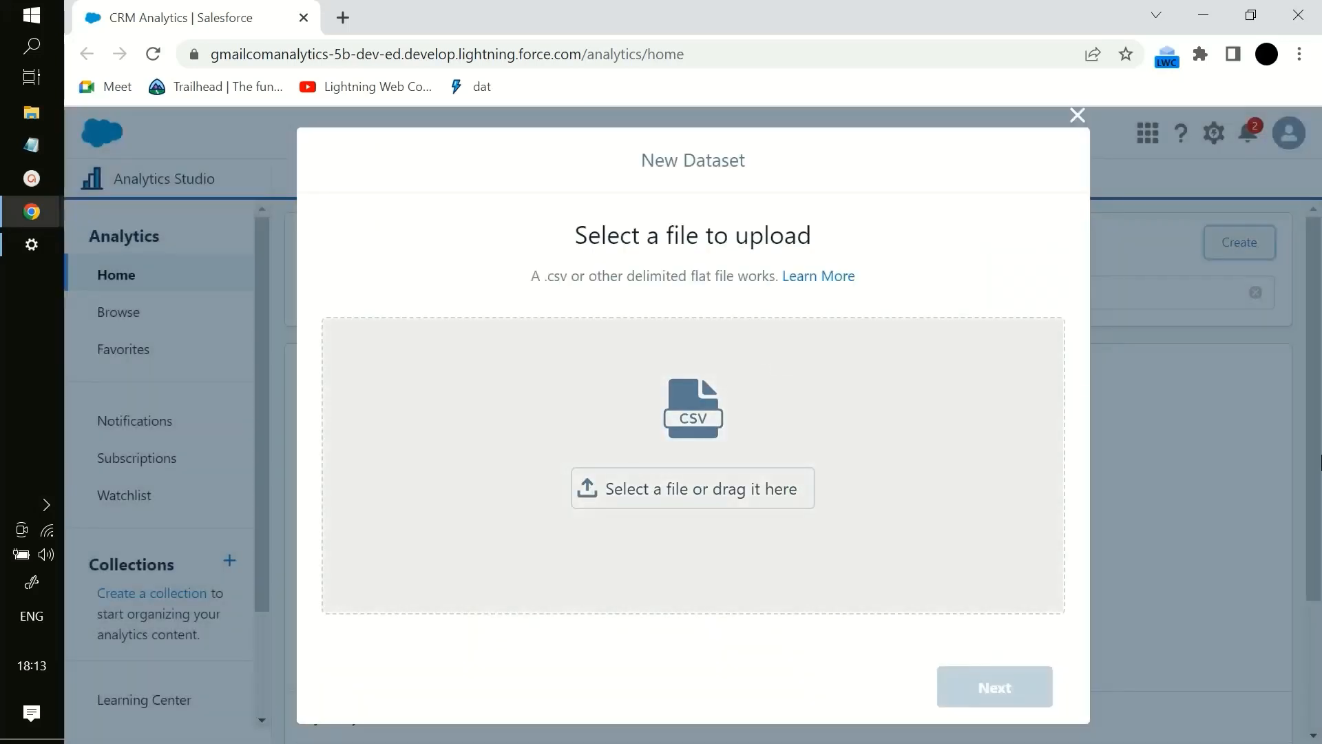
left_click(1077, 115)
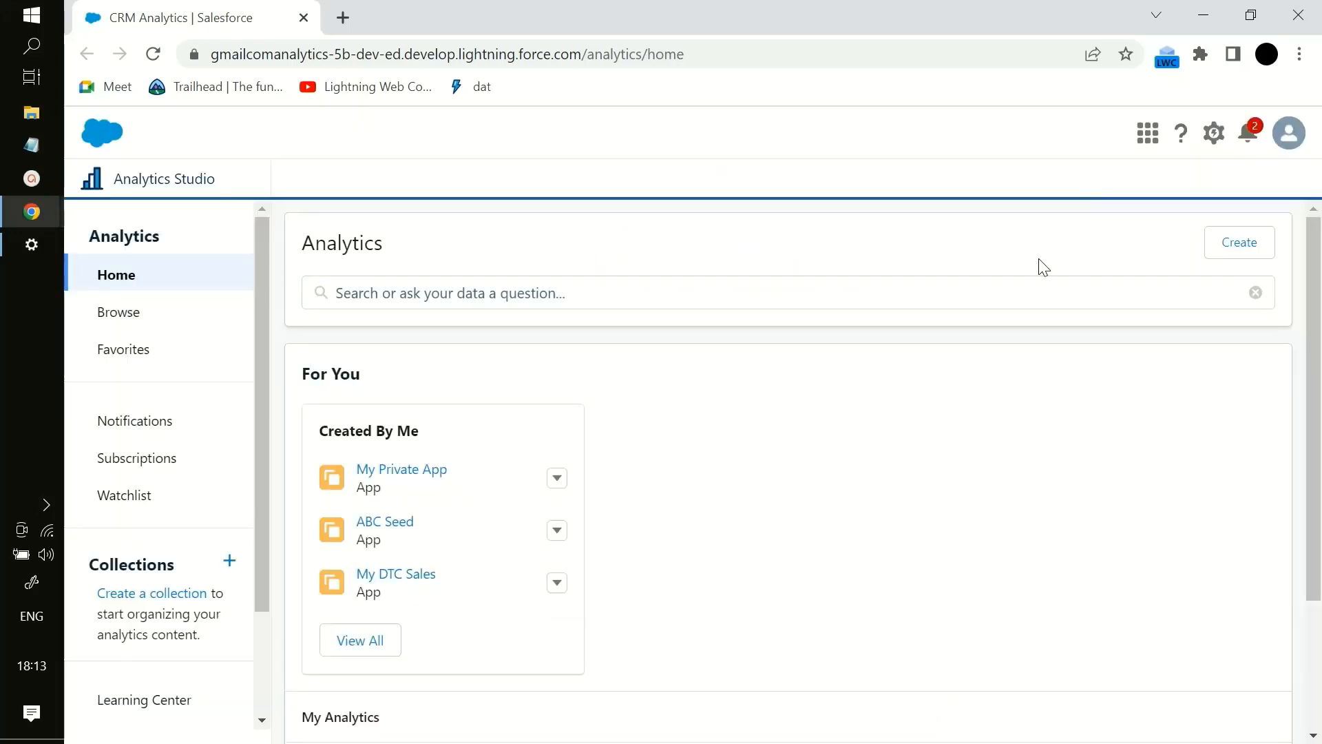
left_click(1236, 243)
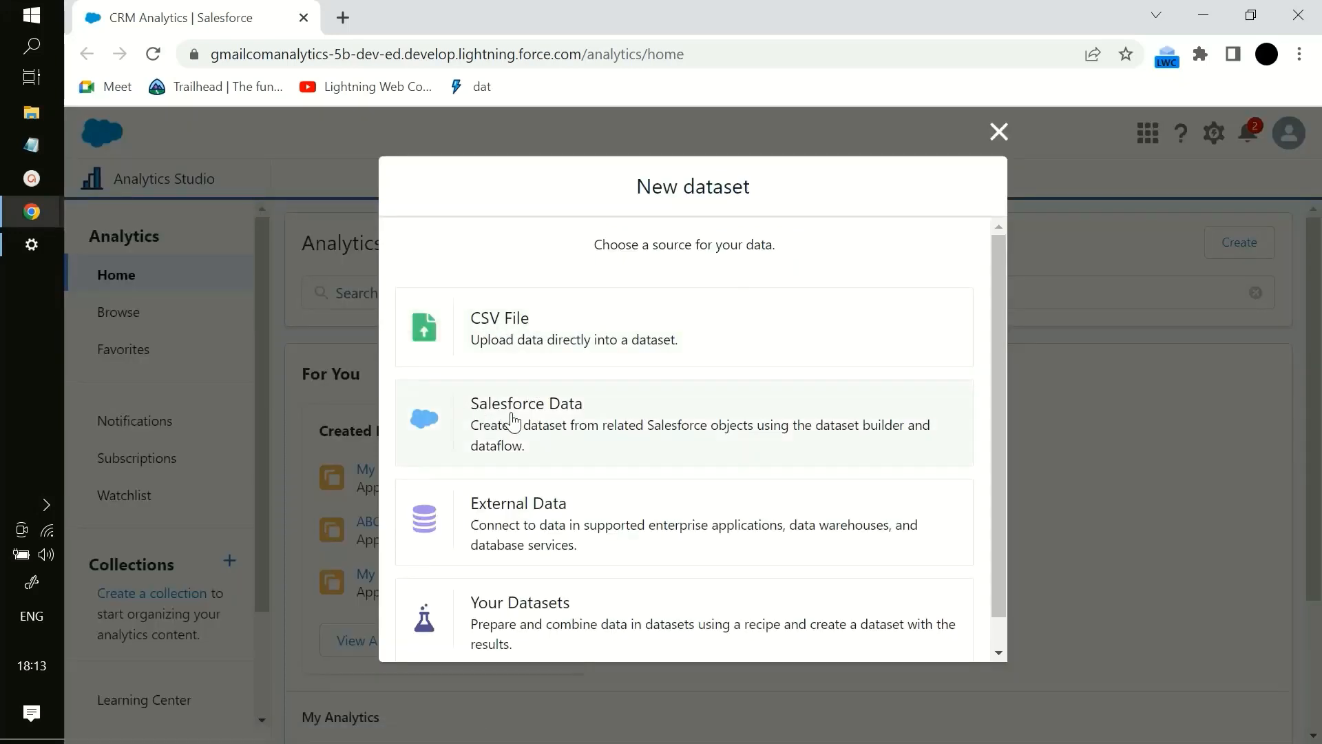
mouse_move(482, 512)
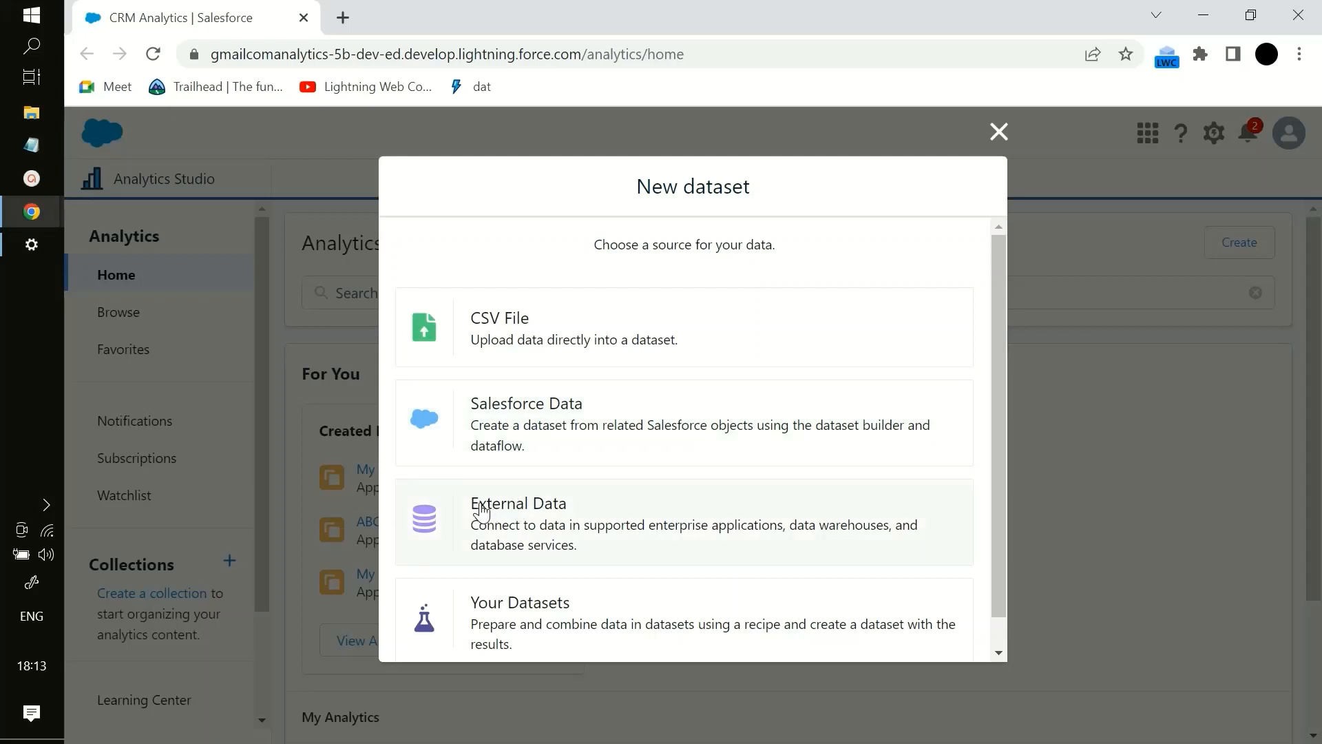
mouse_move(525, 613)
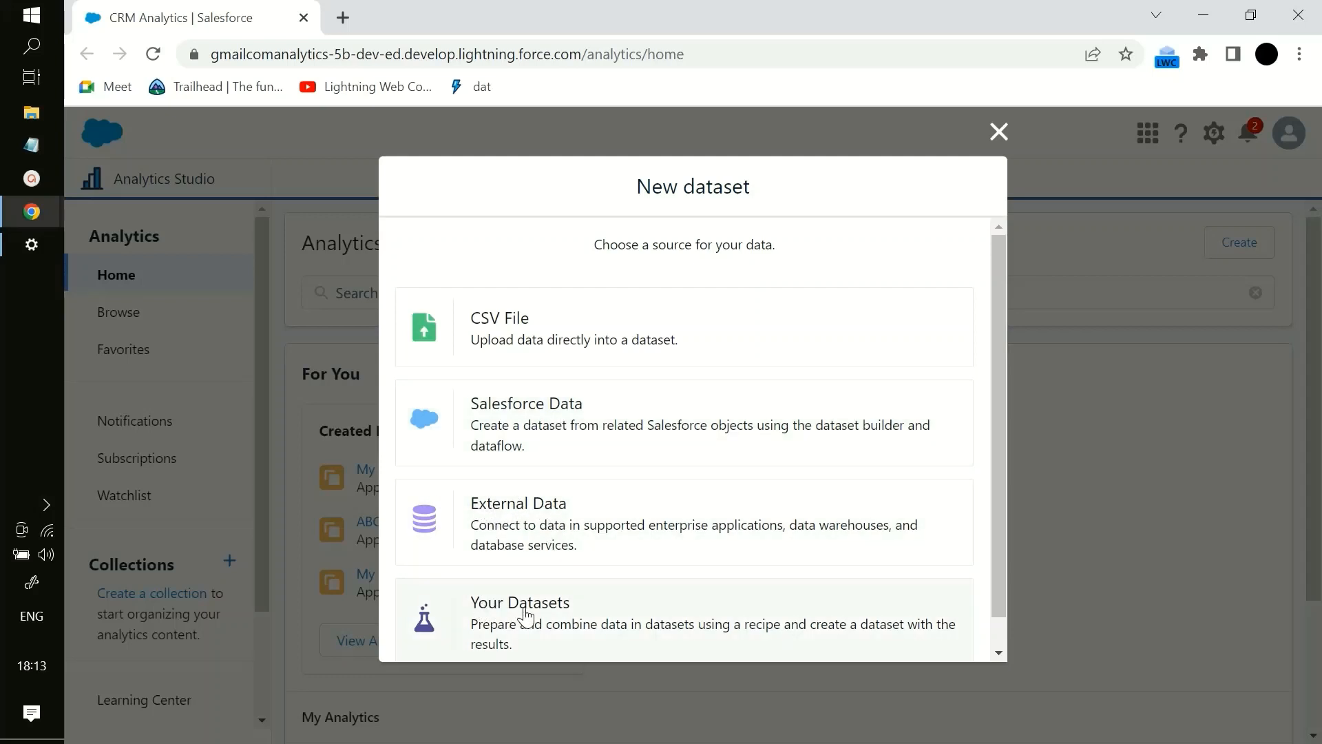
mouse_move(502, 617)
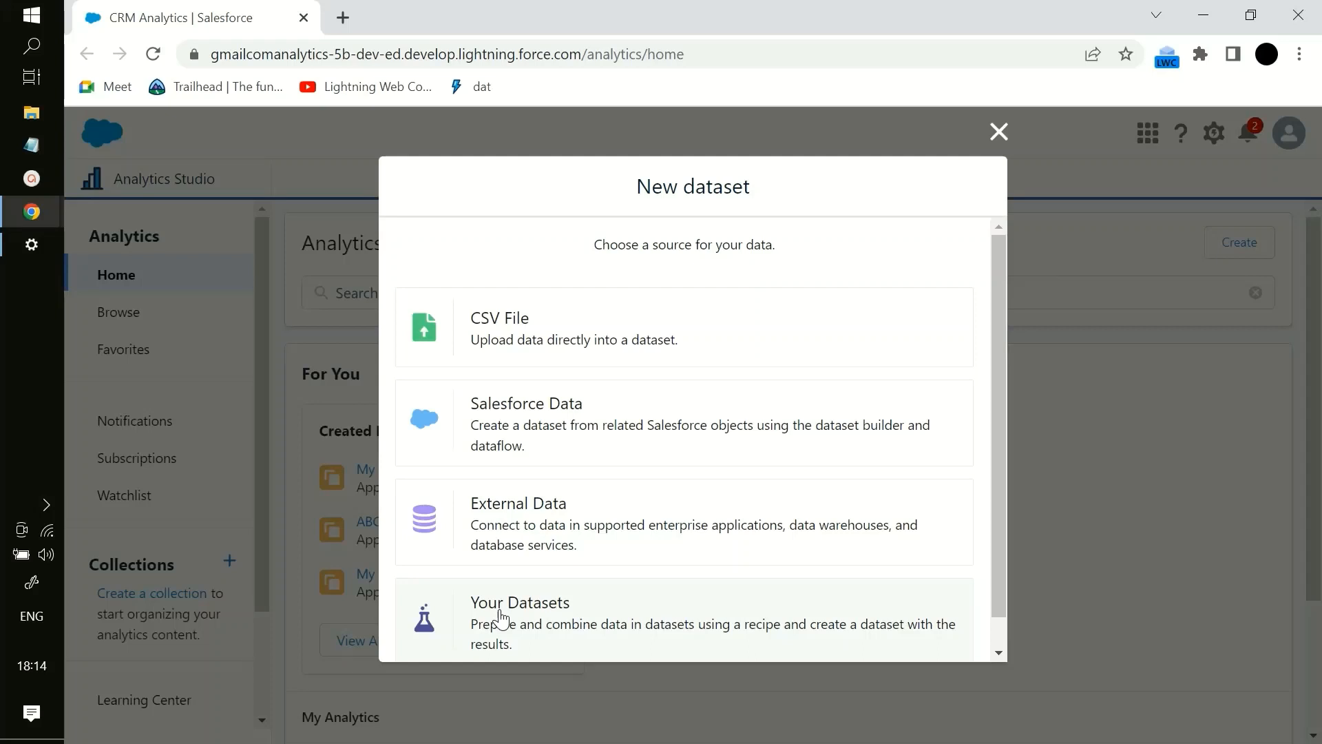
mouse_move(620, 605)
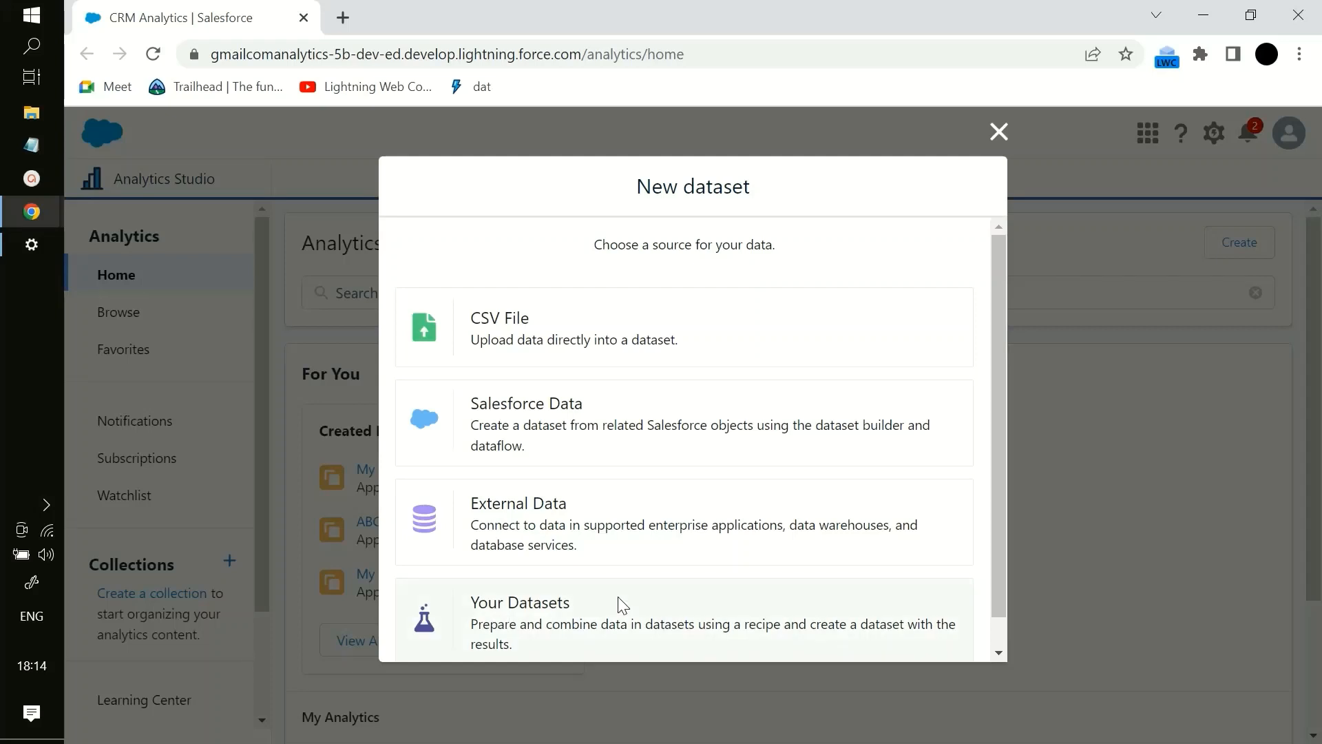
scroll("down", 3)
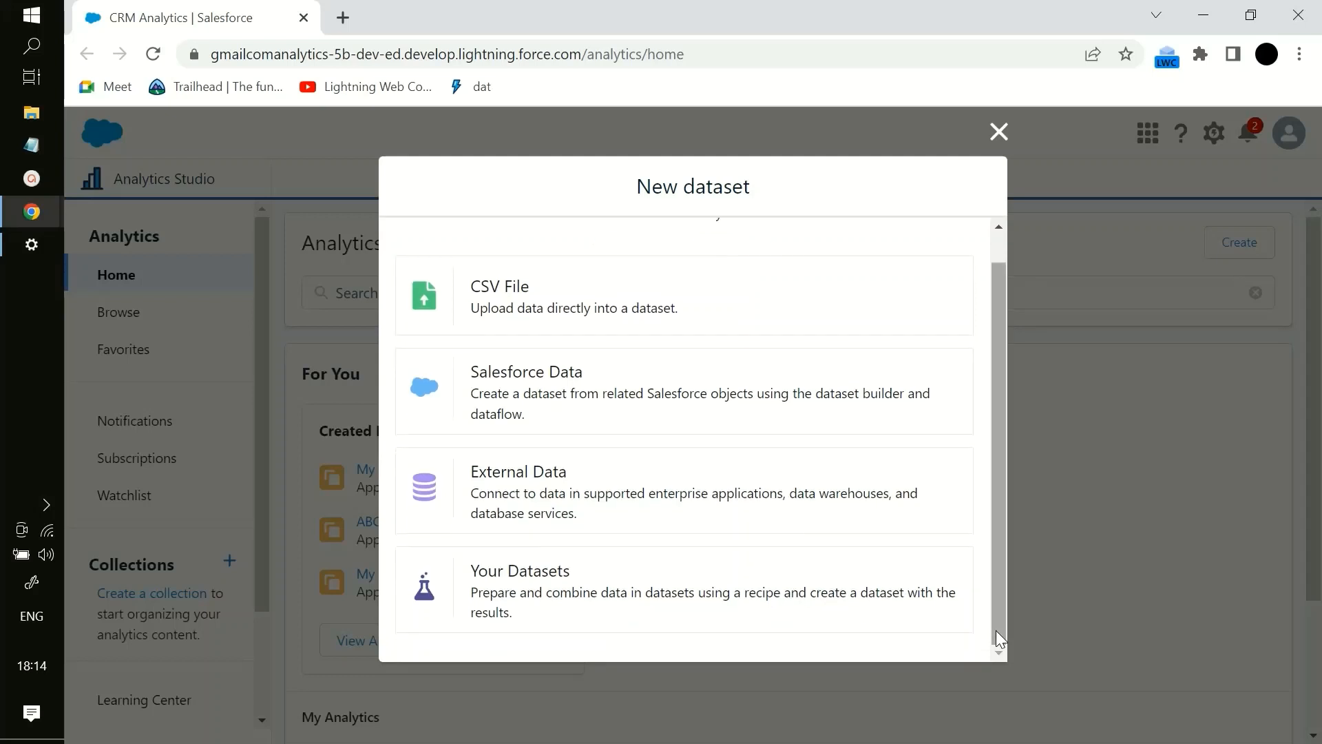
mouse_move(668, 553)
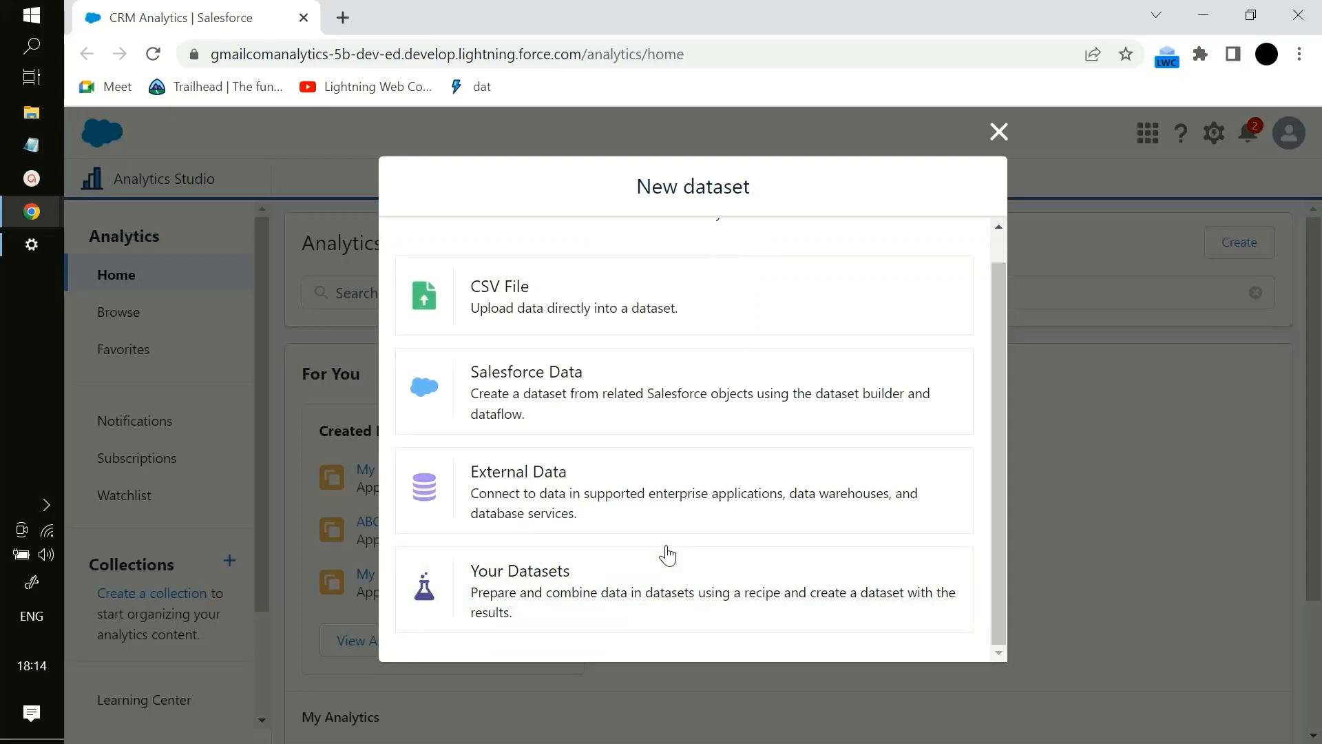
scroll("up", 3)
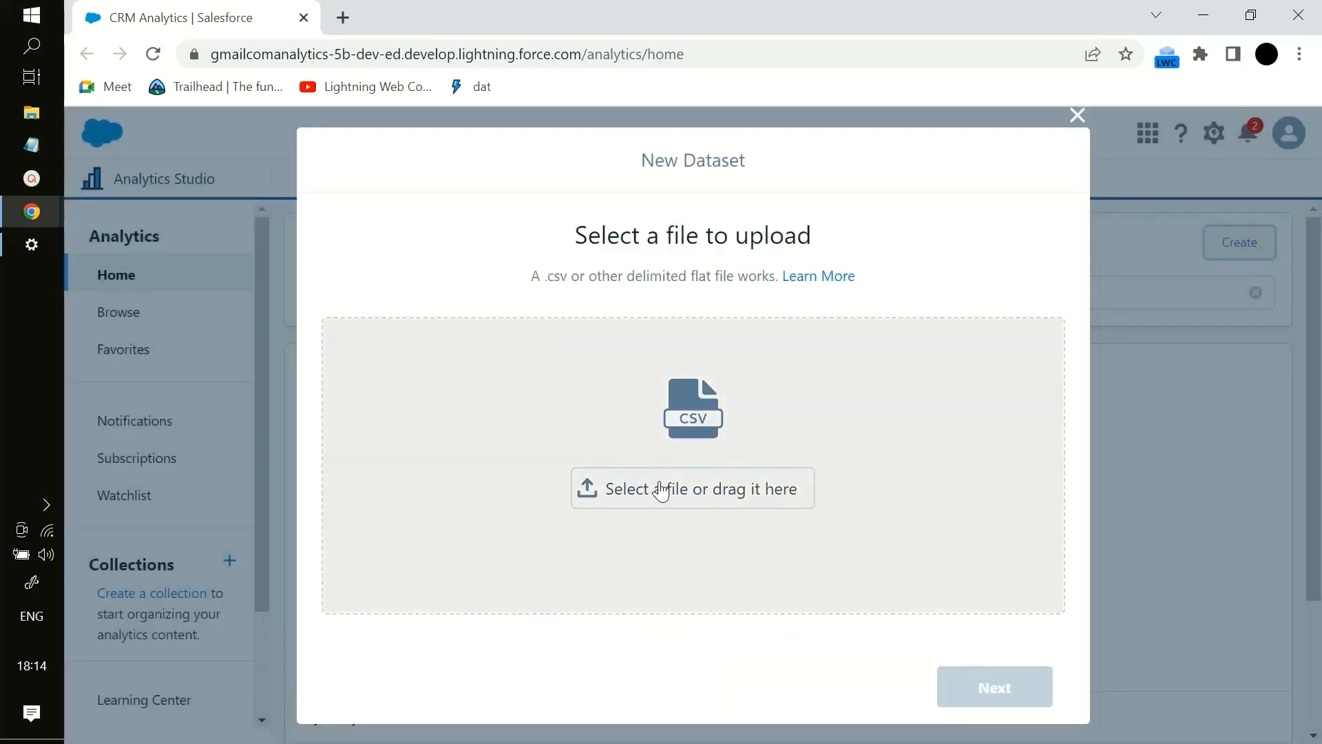
mouse_move(584, 331)
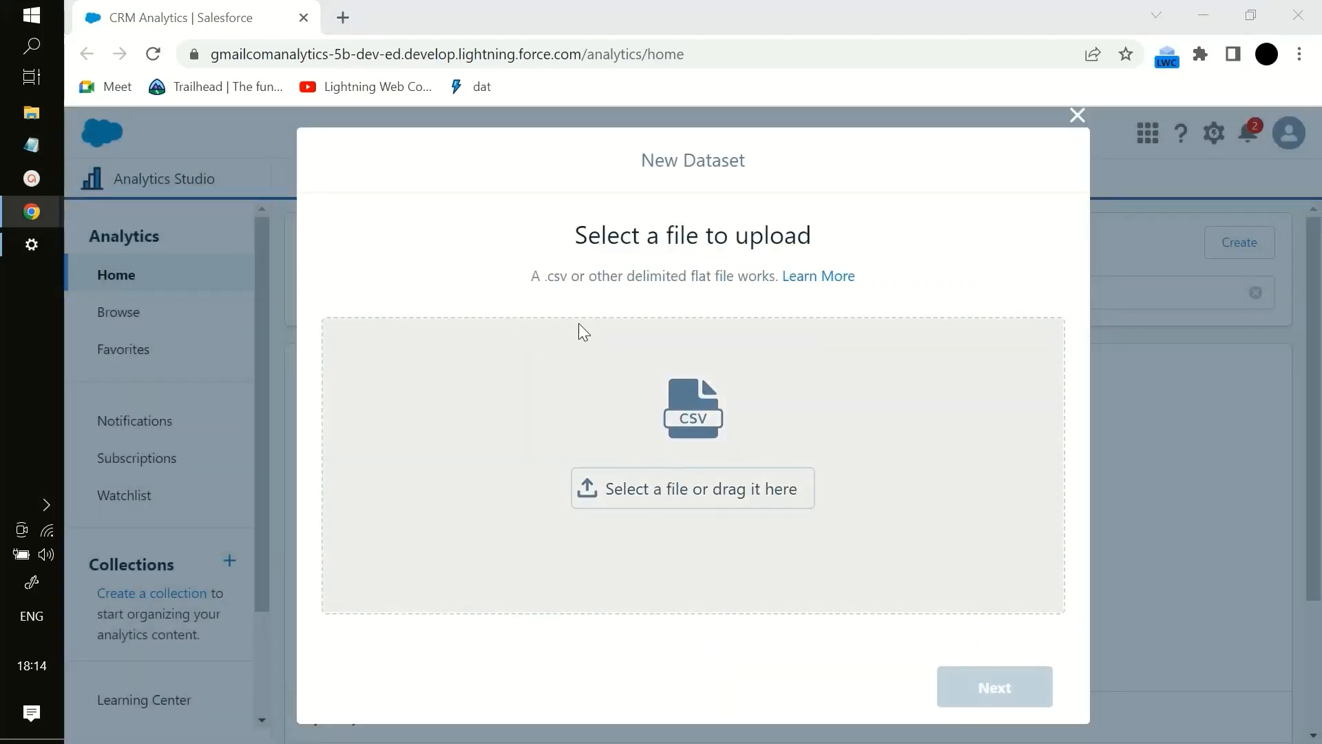
Step: Attach worldwide_sales_with_flags.csv from Downloads to the new dataset
left_click(692, 488)
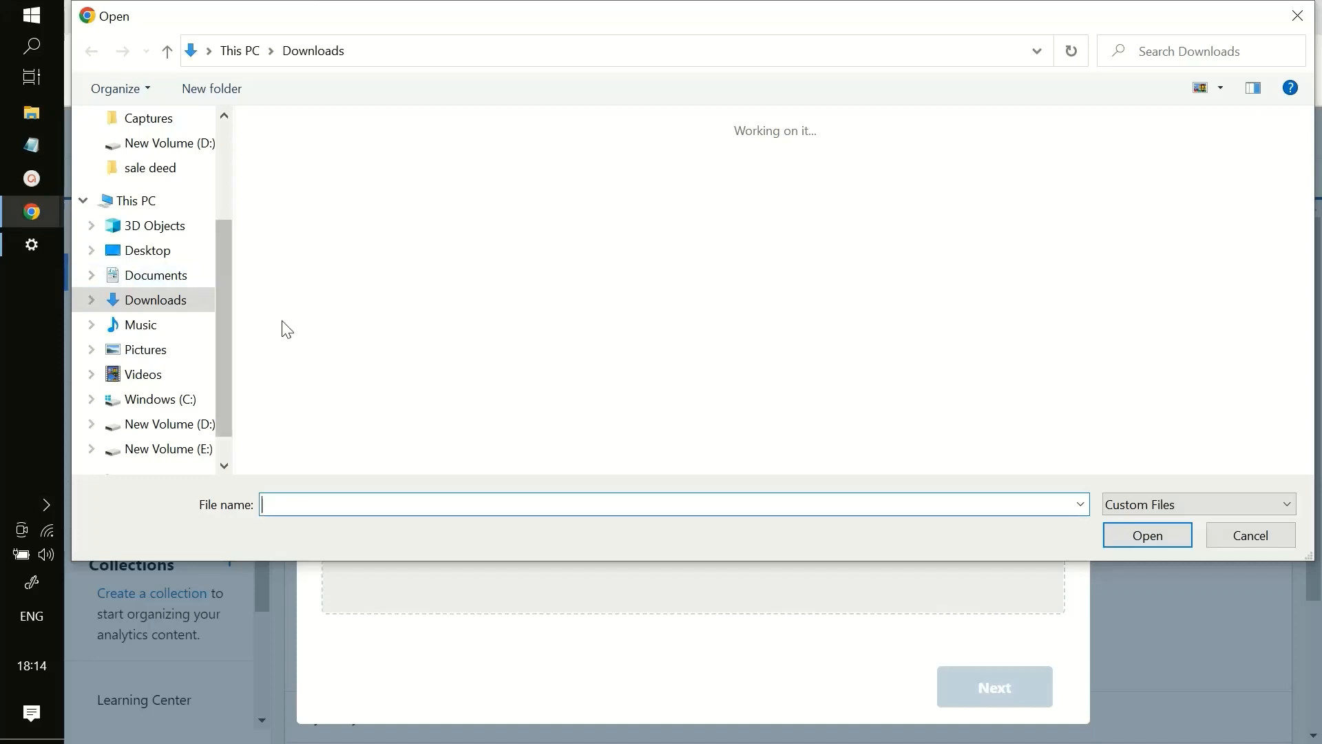
mouse_move(422, 234)
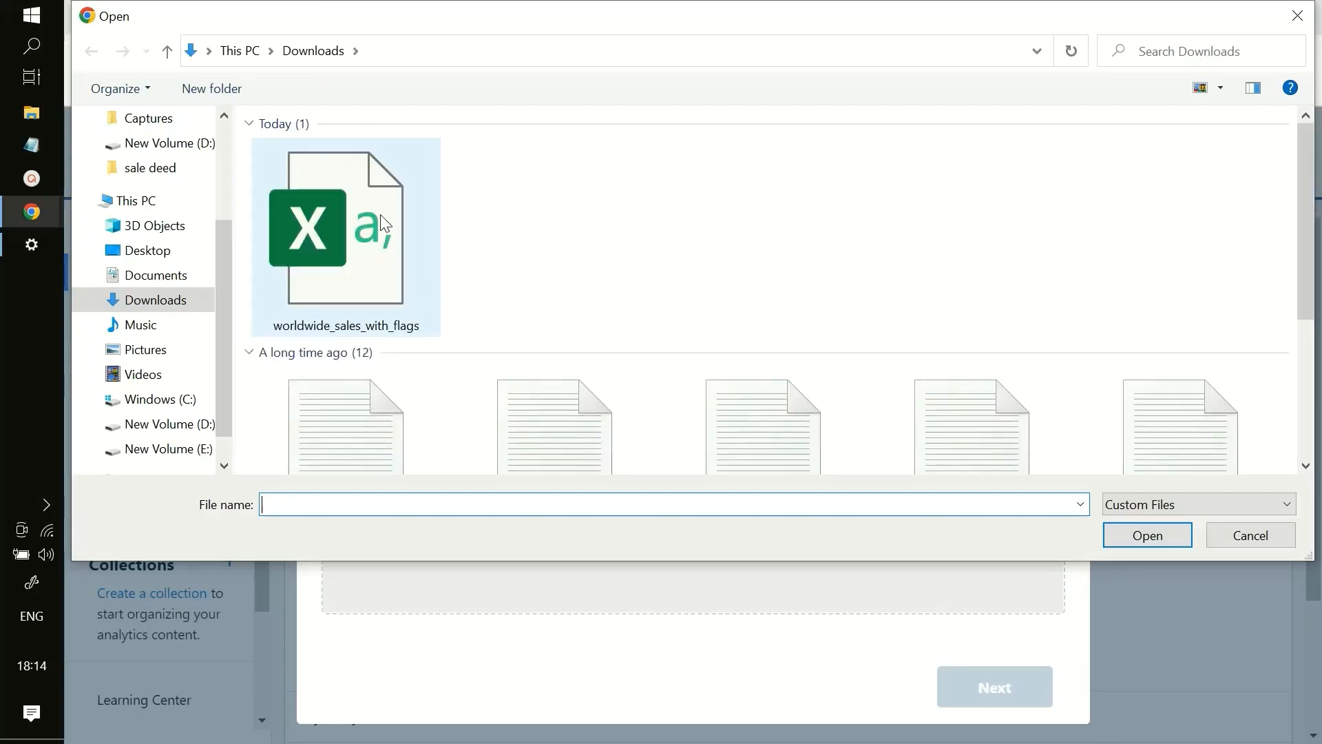
left_click(331, 236)
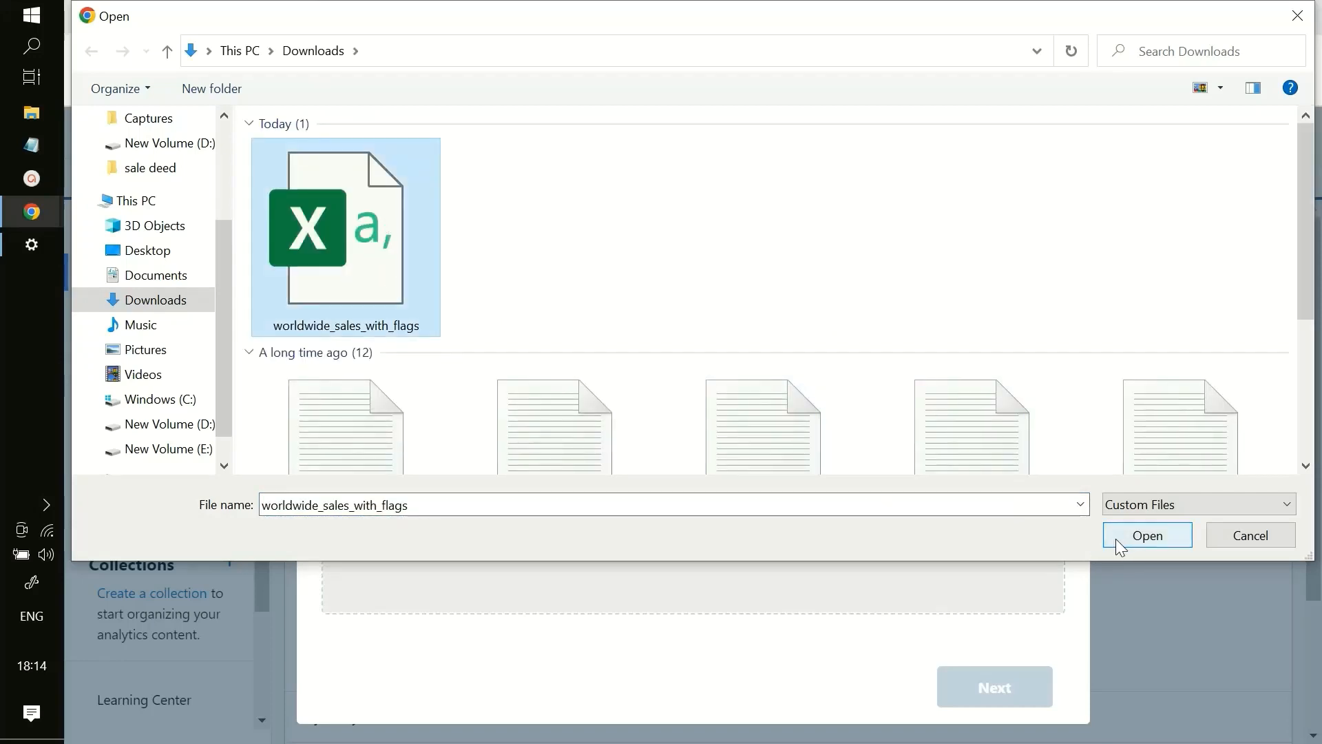
left_click(1146, 534)
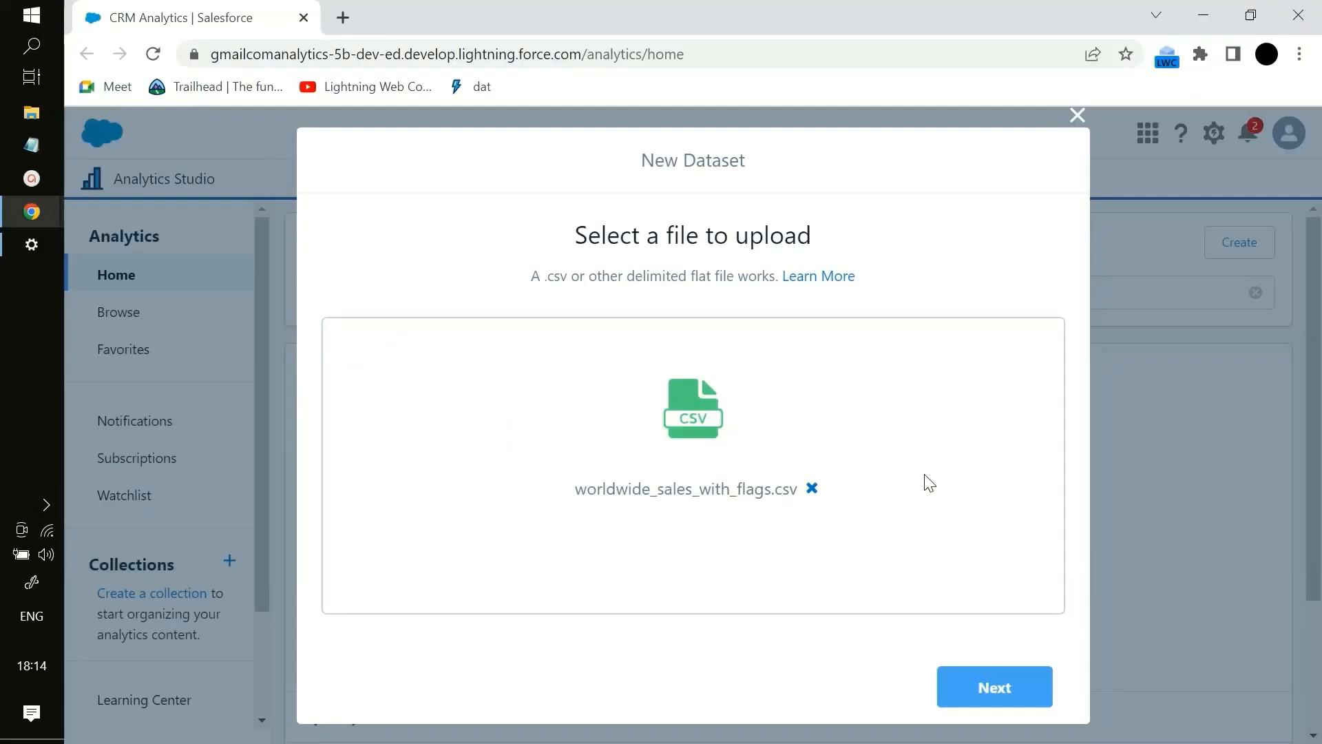
Step: Replace the suggested dataset name with WorlWide_flags and assign it to My Private App
left_click(993, 686)
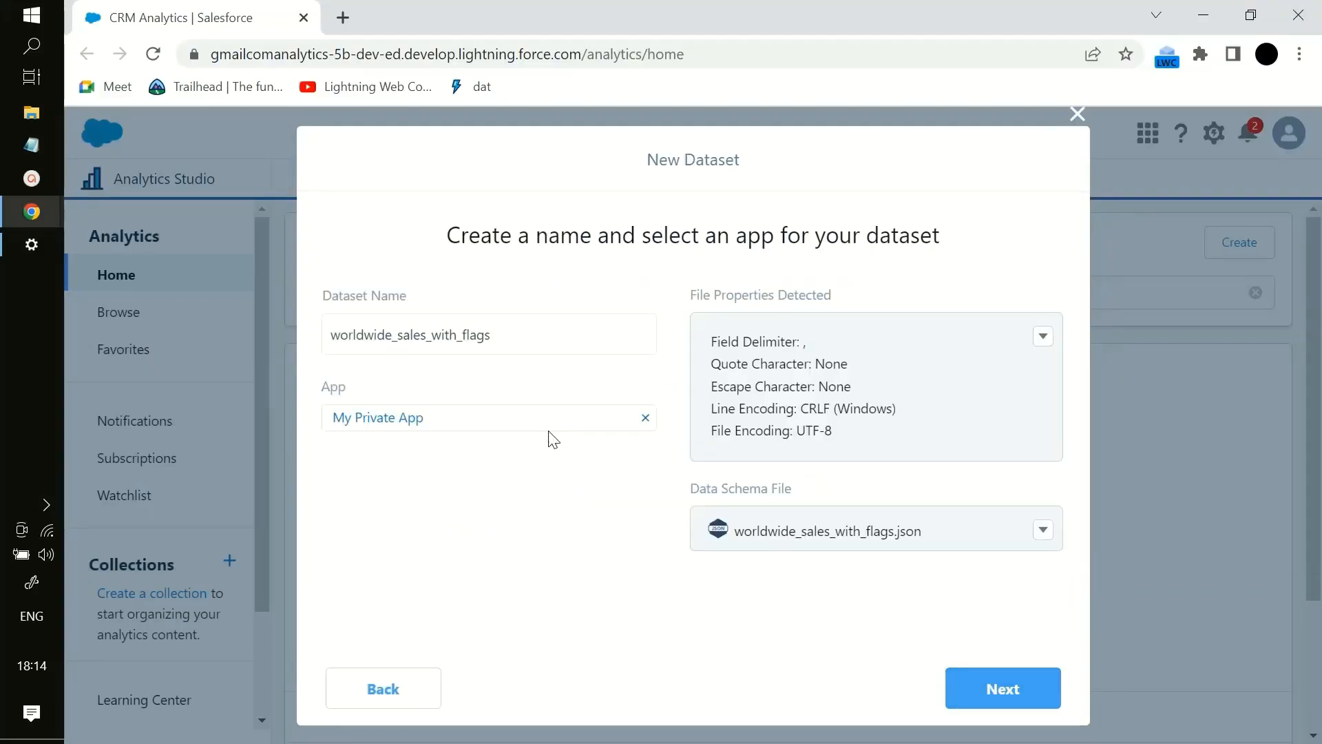
mouse_move(350, 312)
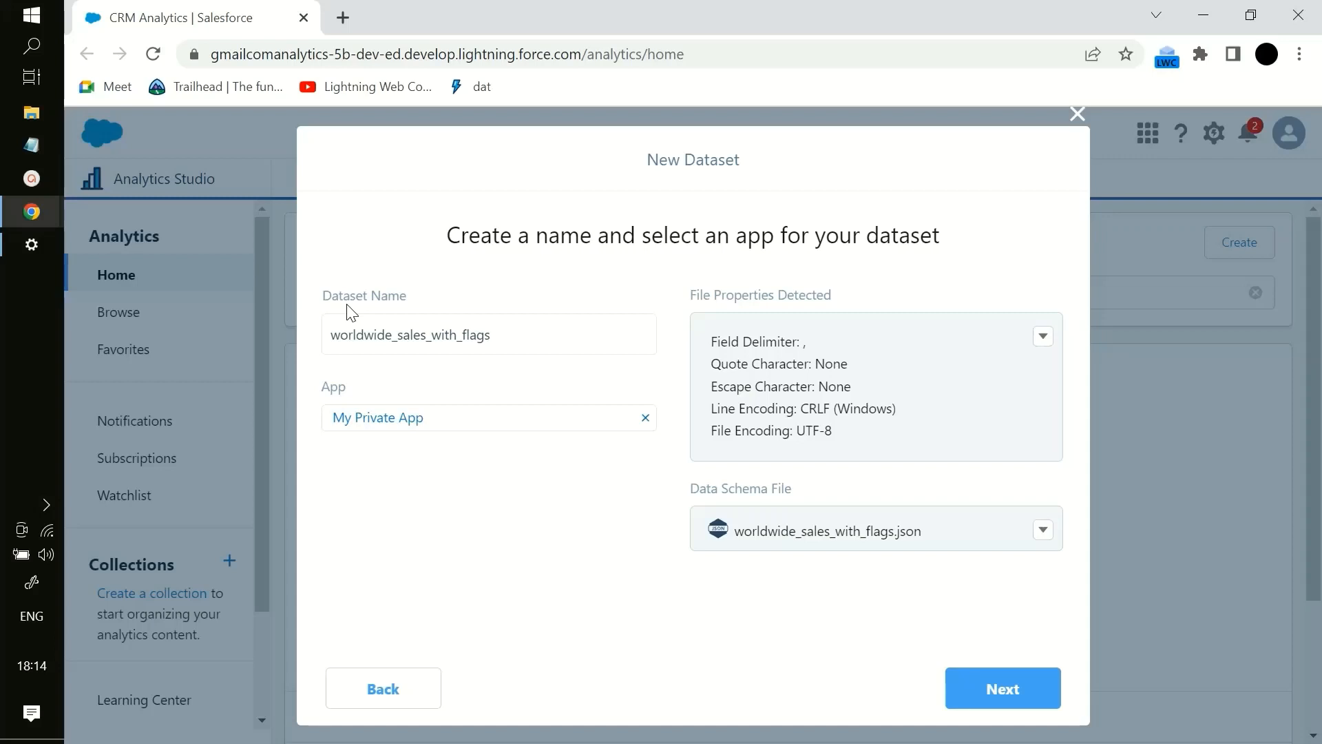
triple_click(409, 334)
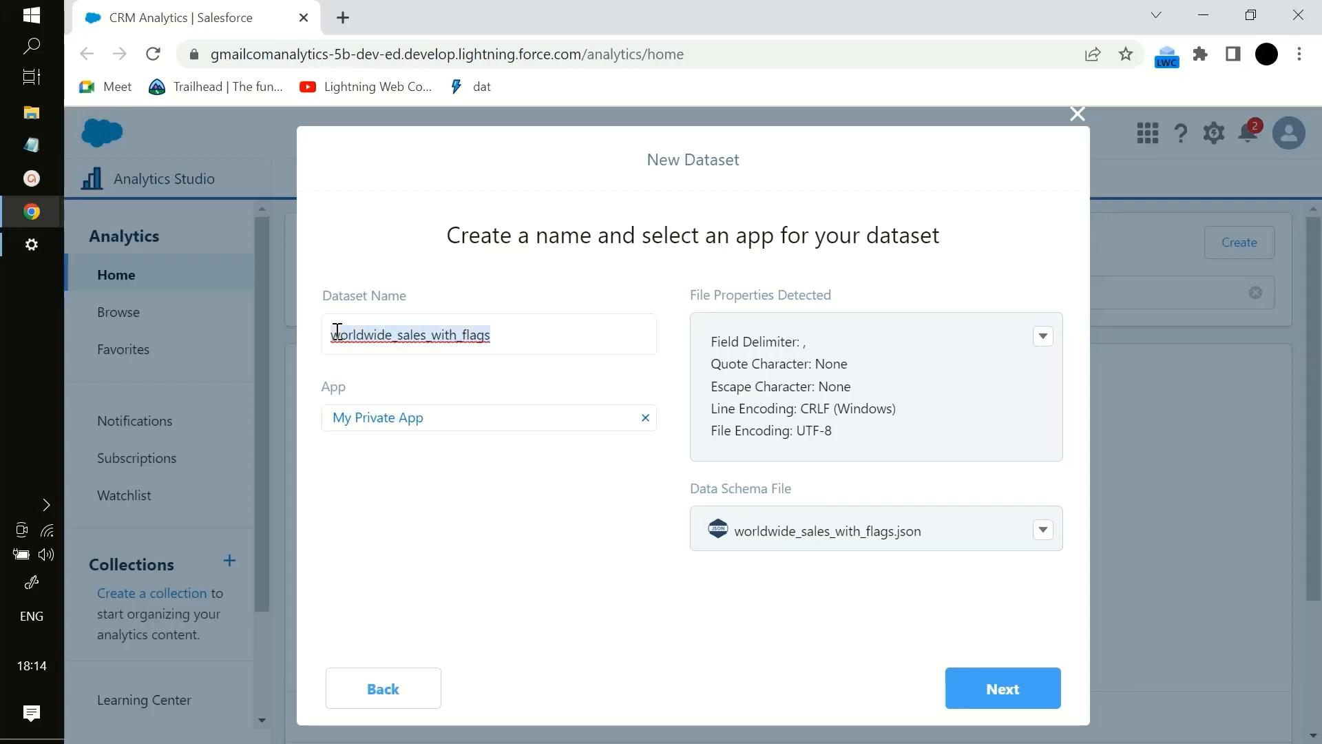
key("ctrl+a")
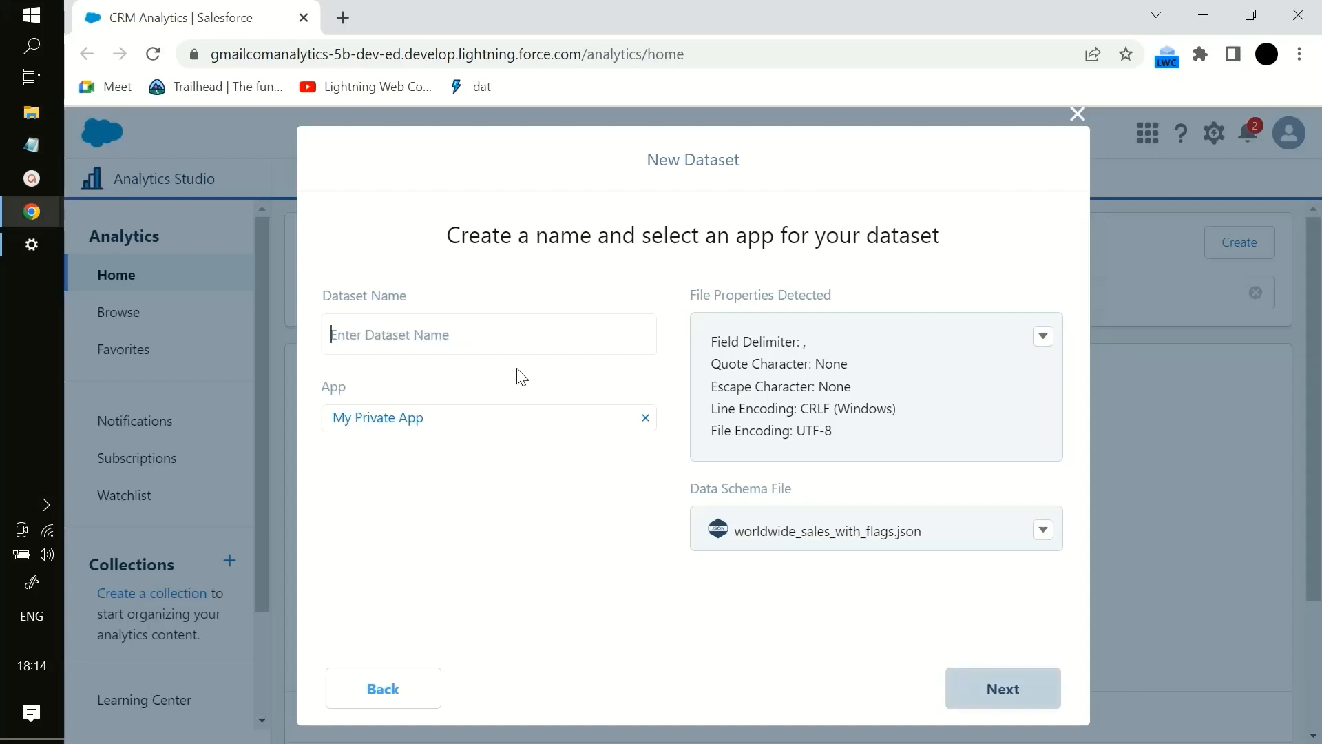
type("WorlWide_fla")
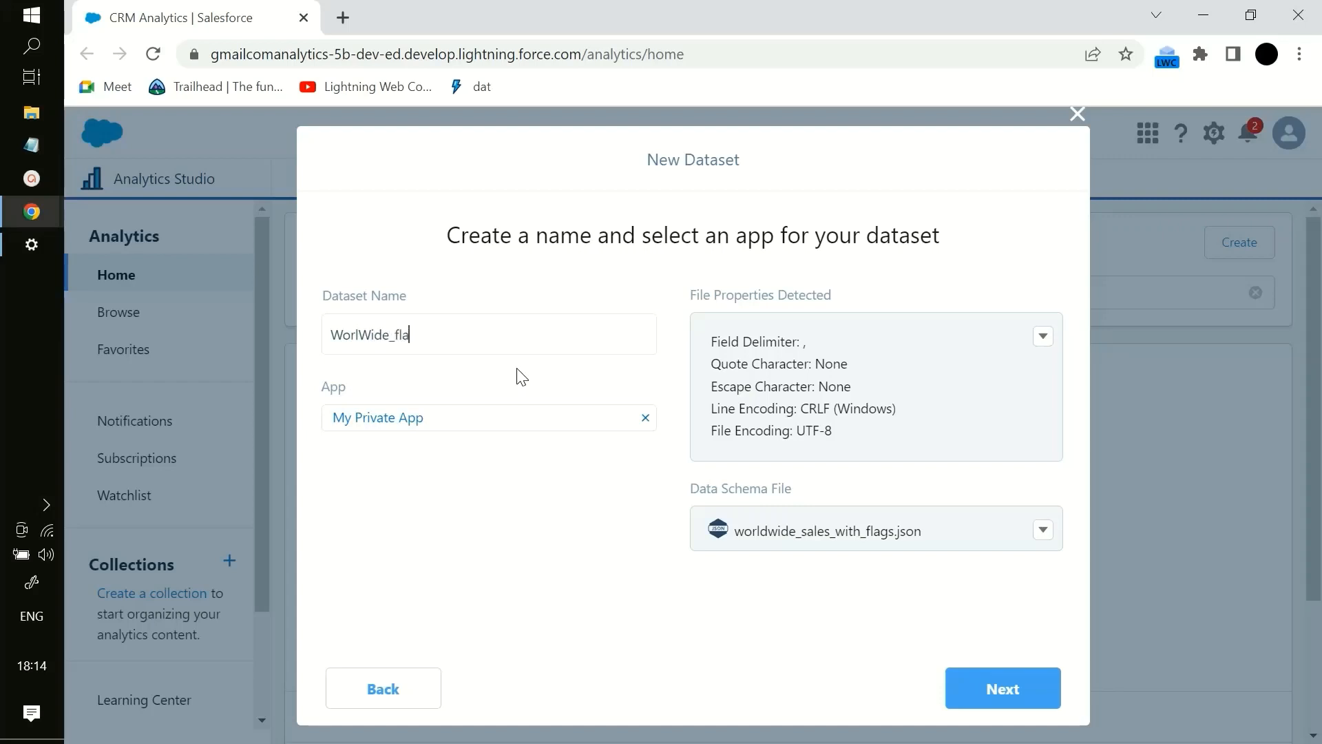
type("gs")
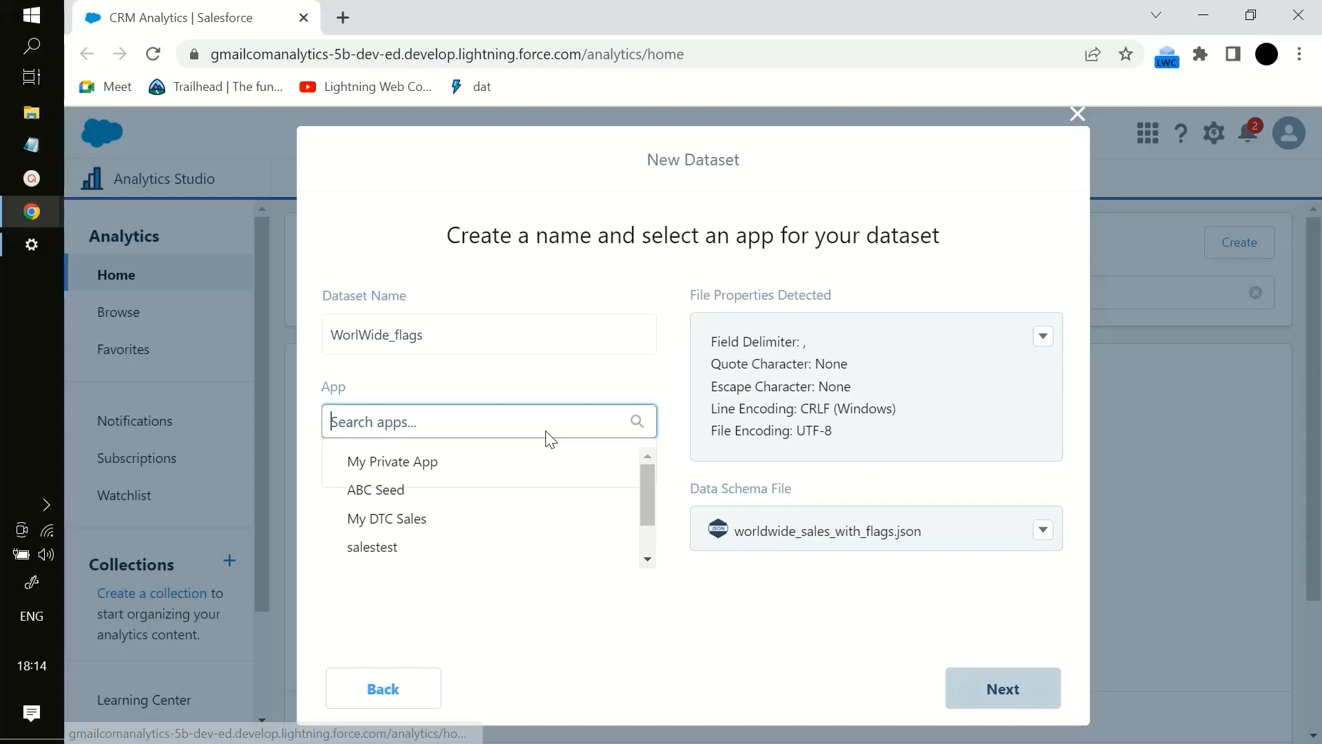
left_click(391, 461)
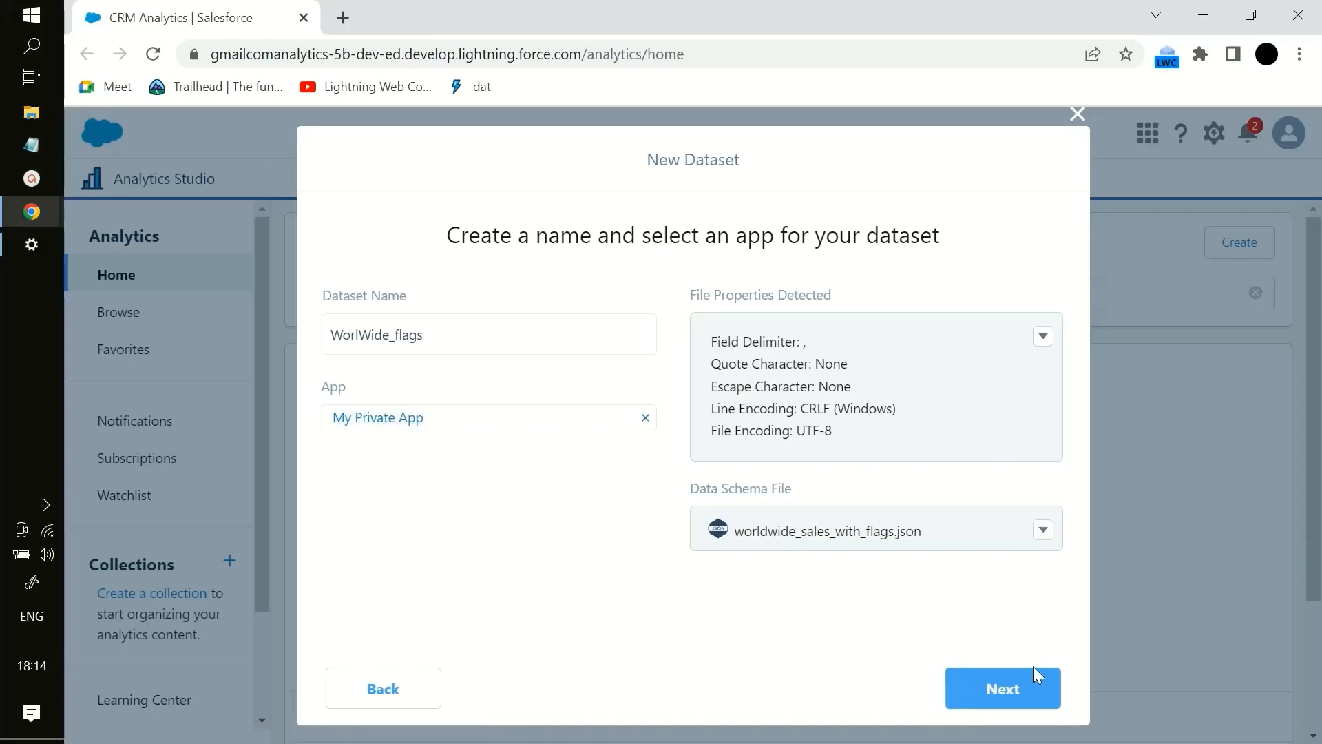
mouse_move(769, 489)
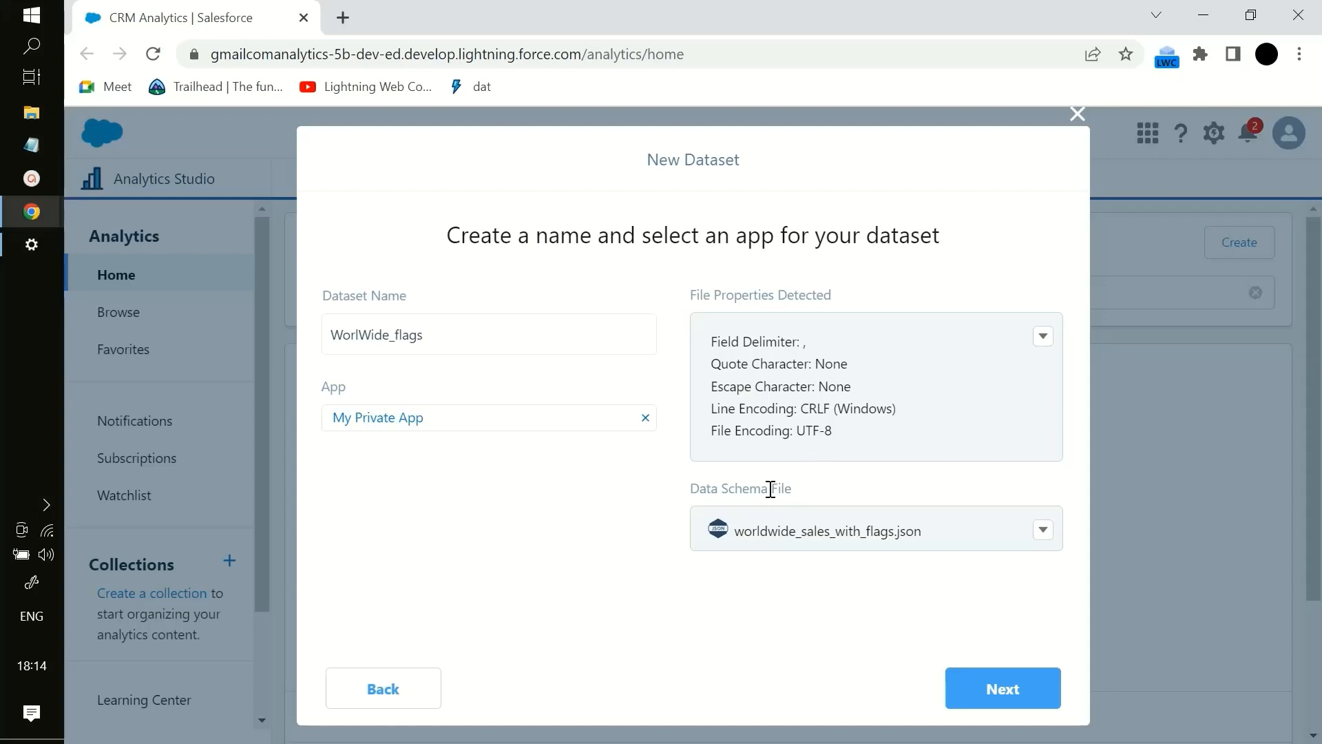
mouse_move(1002, 688)
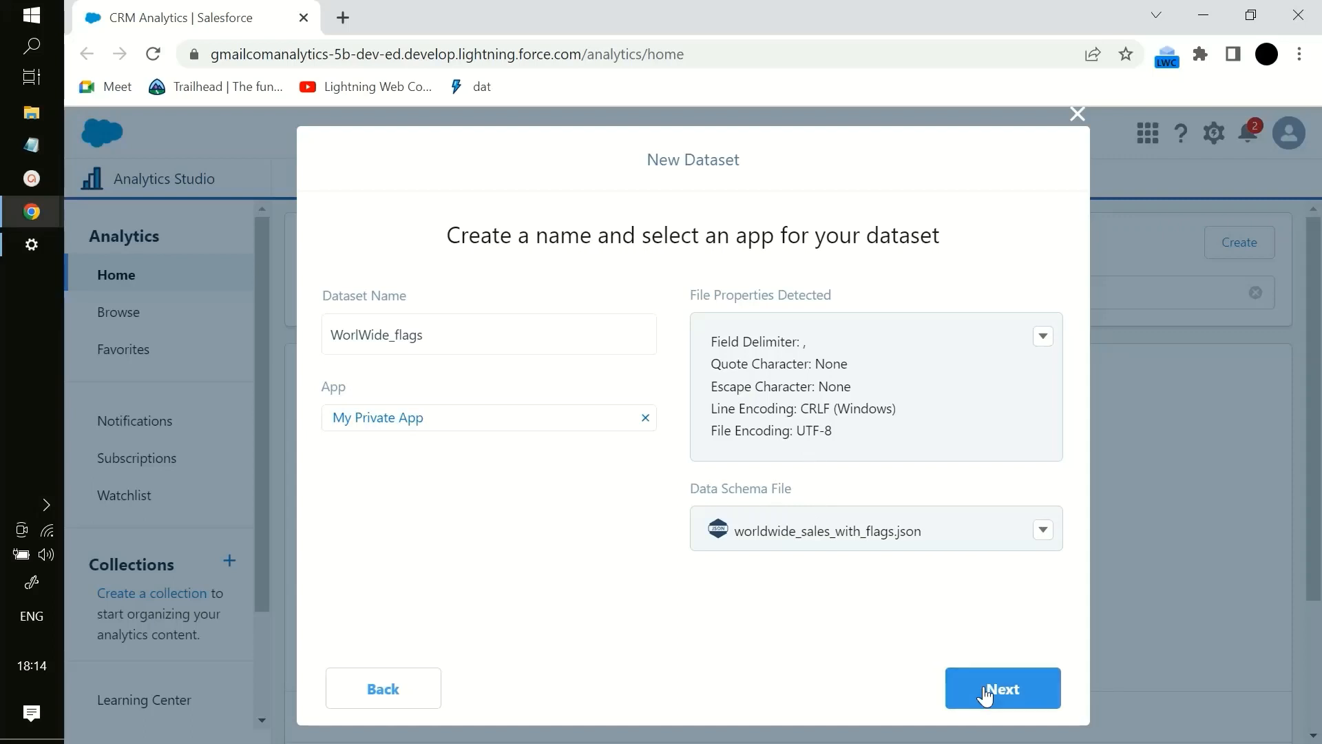
Step: Keep the Country field type as Dimension and upload the file to create the dataset
left_click(1002, 688)
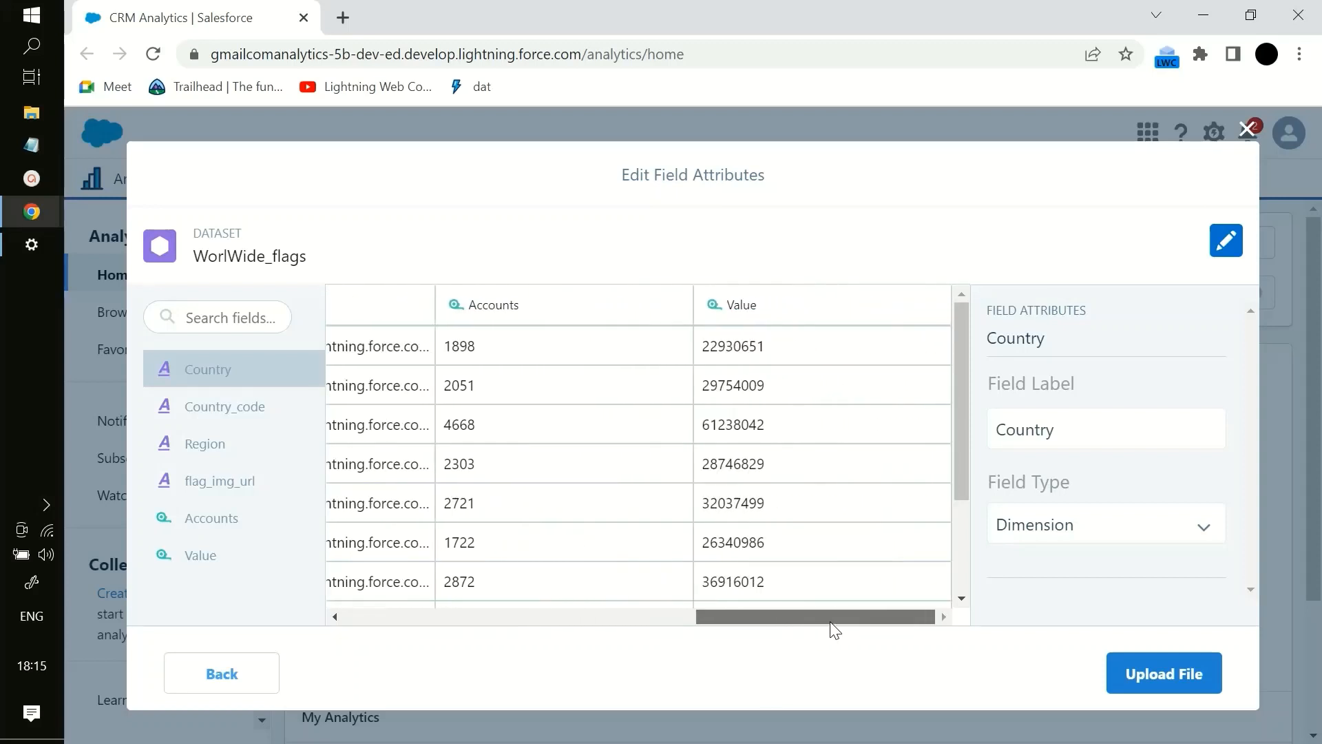
mouse_move(1037, 481)
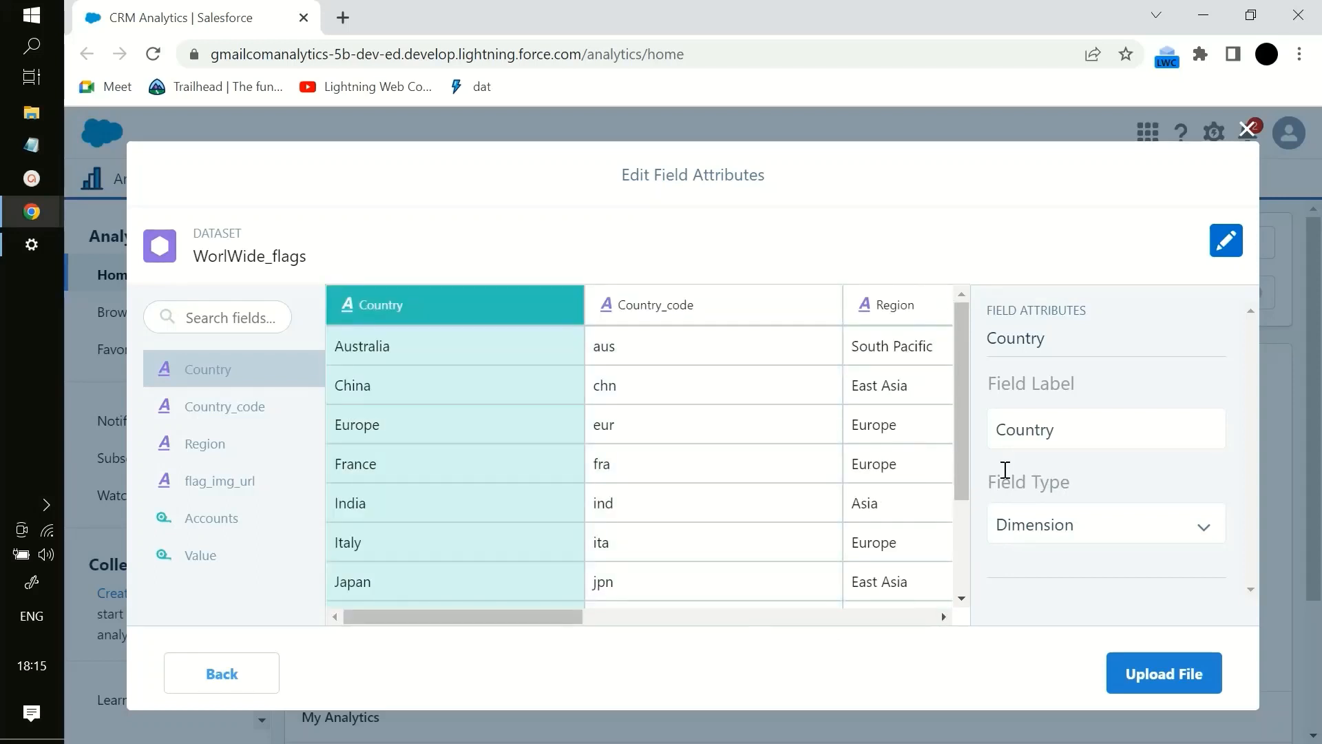
mouse_move(525, 332)
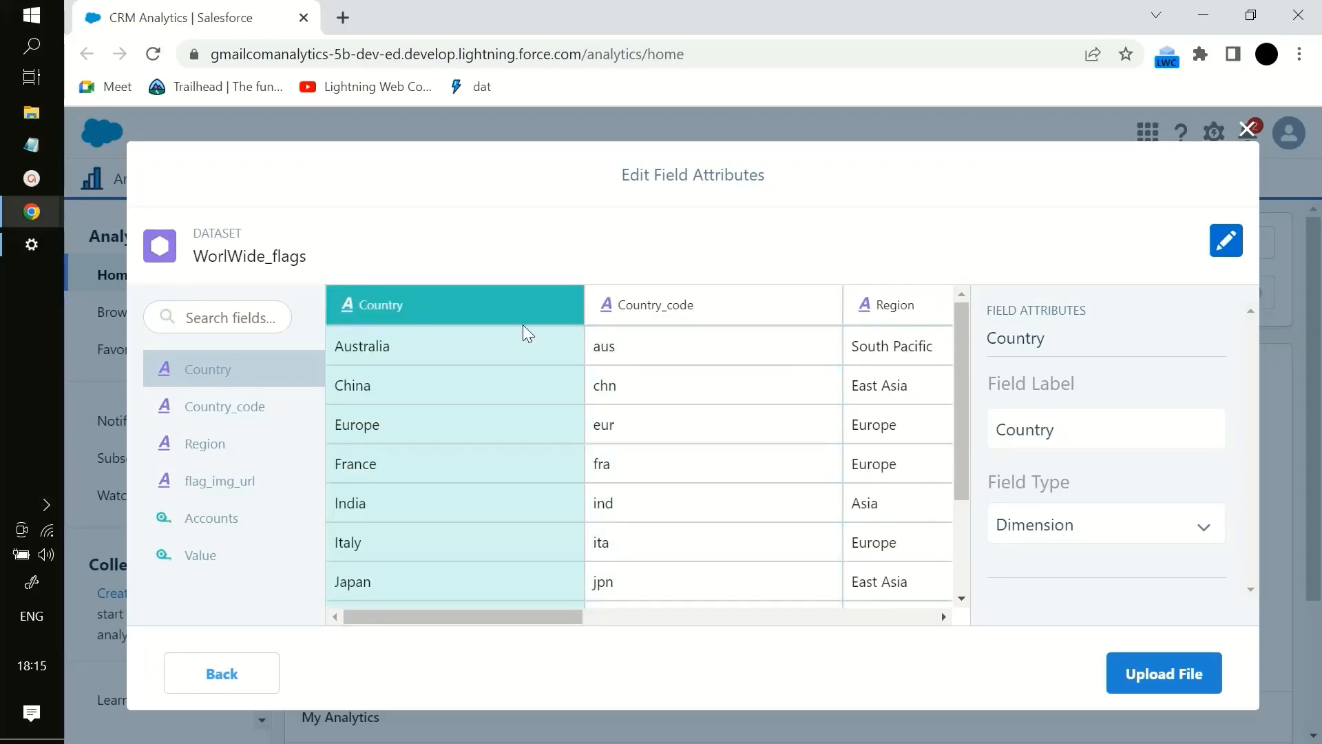
left_click(711, 304)
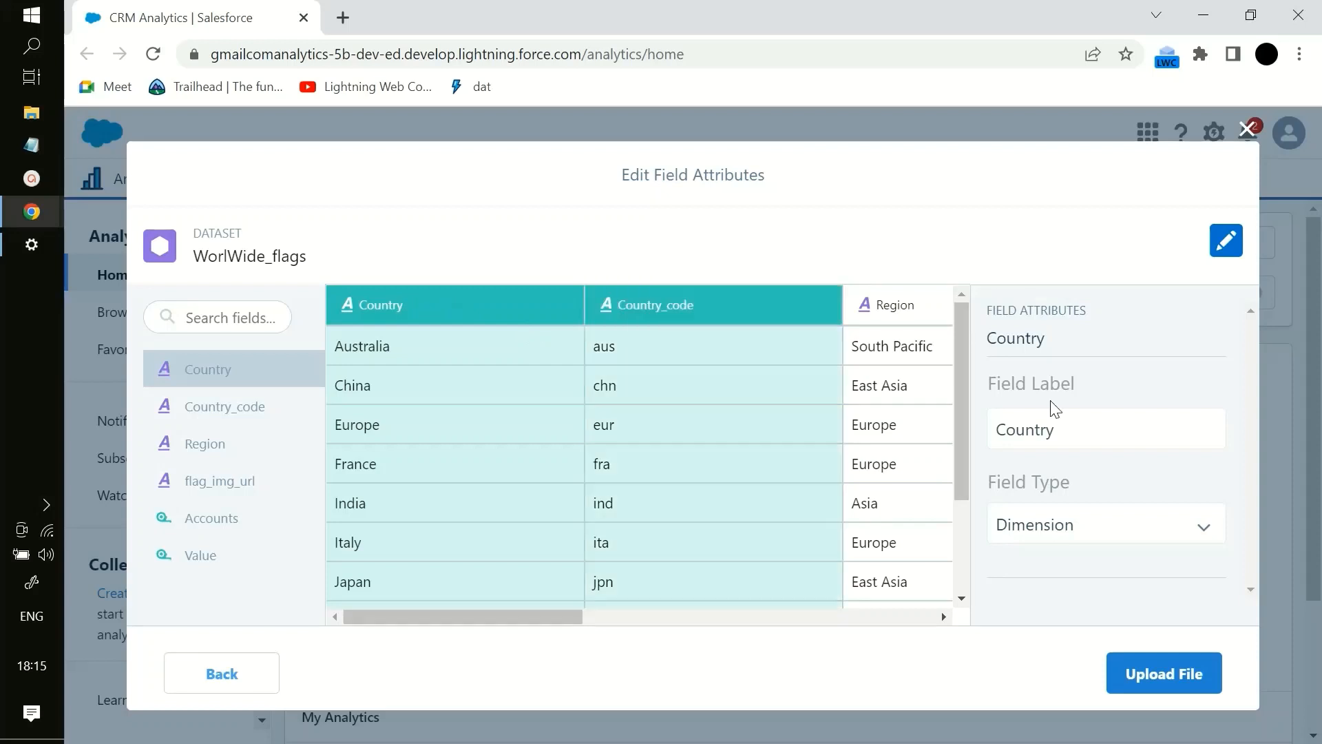
left_click(1105, 523)
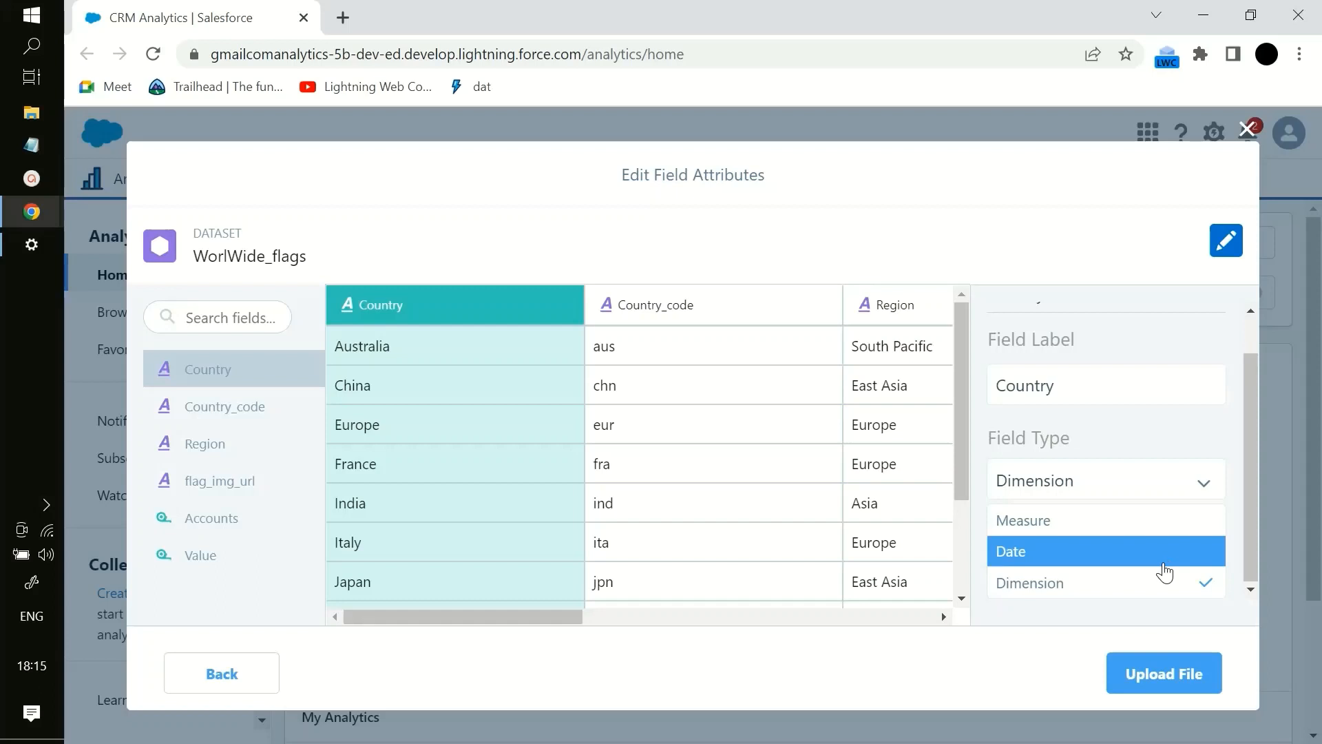
mouse_move(941, 662)
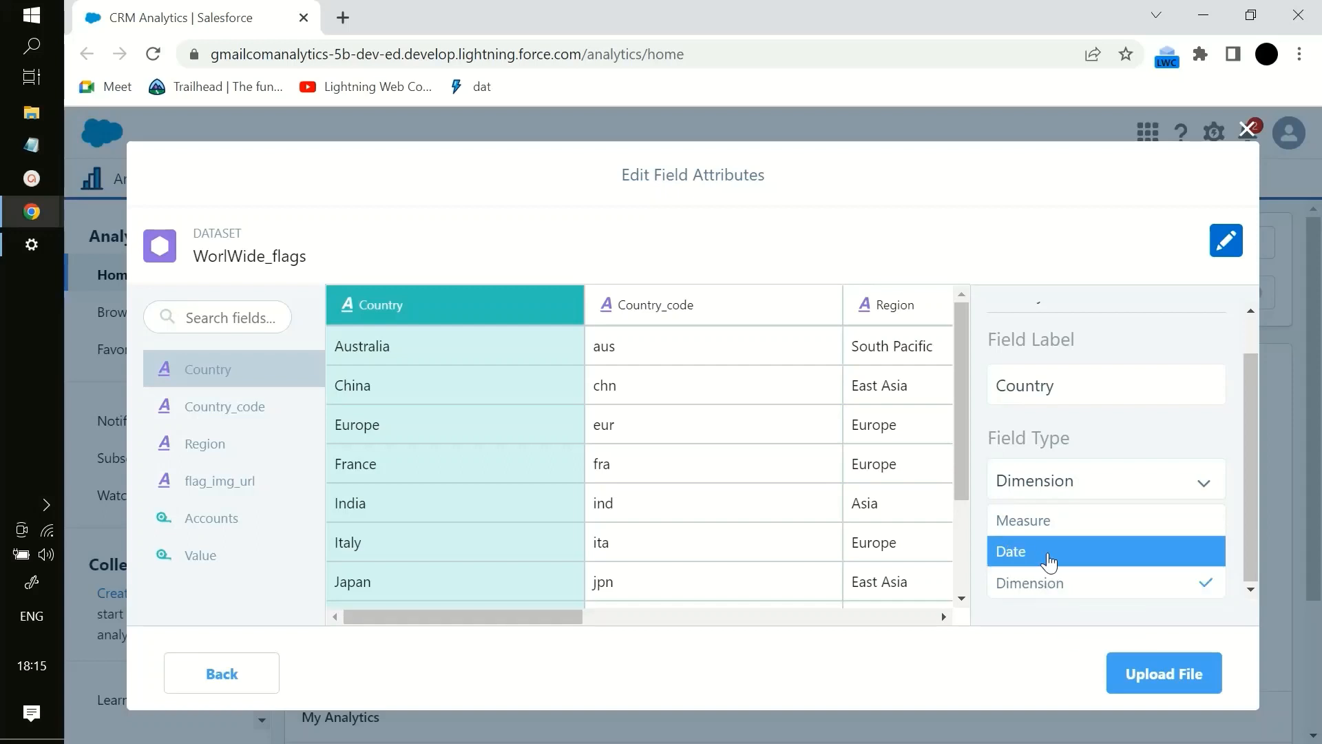
mouse_move(1045, 563)
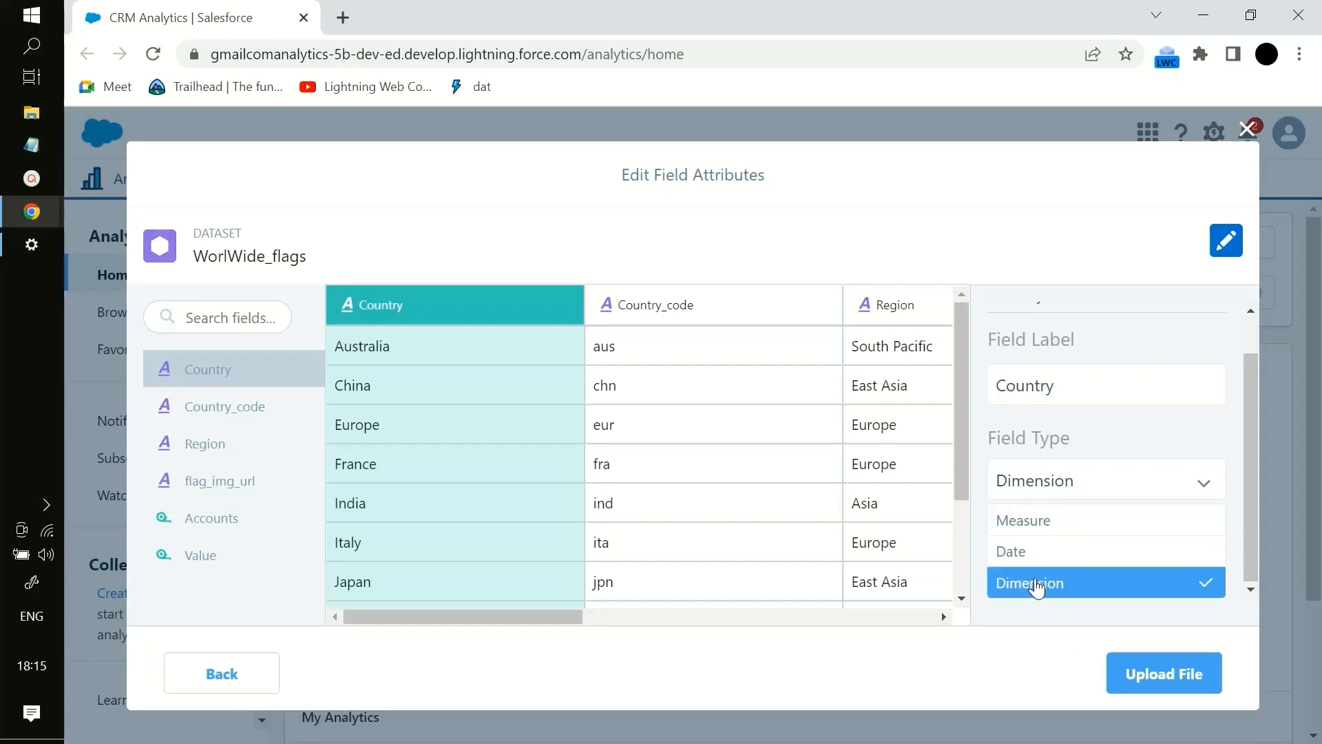
mouse_move(944, 647)
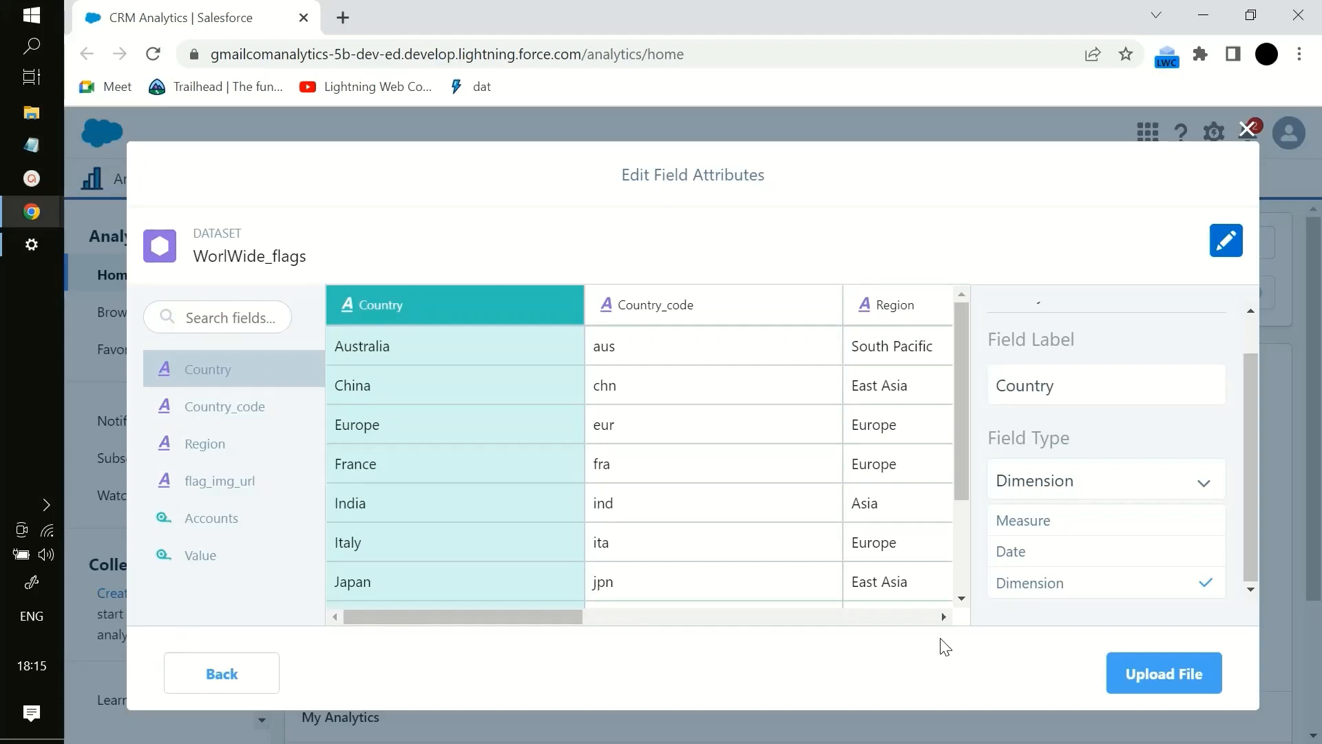
left_click(1163, 673)
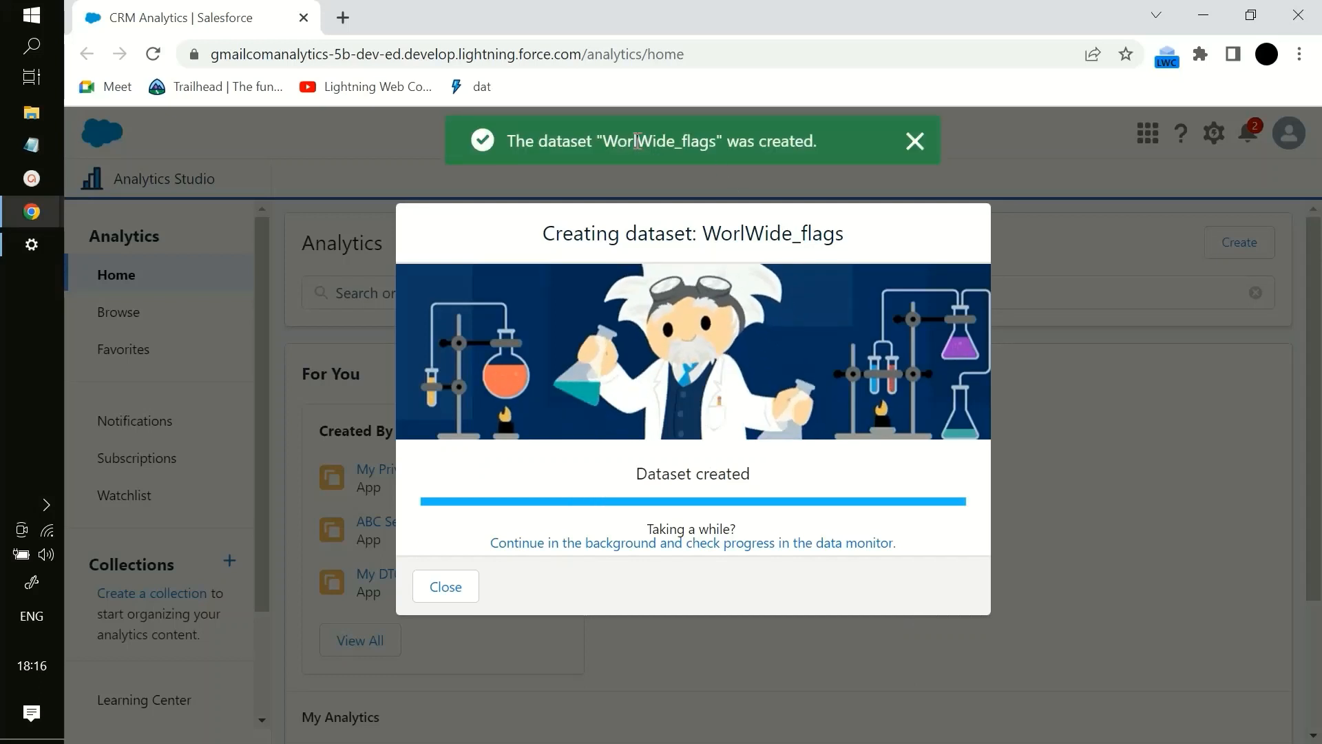
Step: Dismiss the 'Dataset created' progress dialog to return to the Analytics home page
left_click(444, 586)
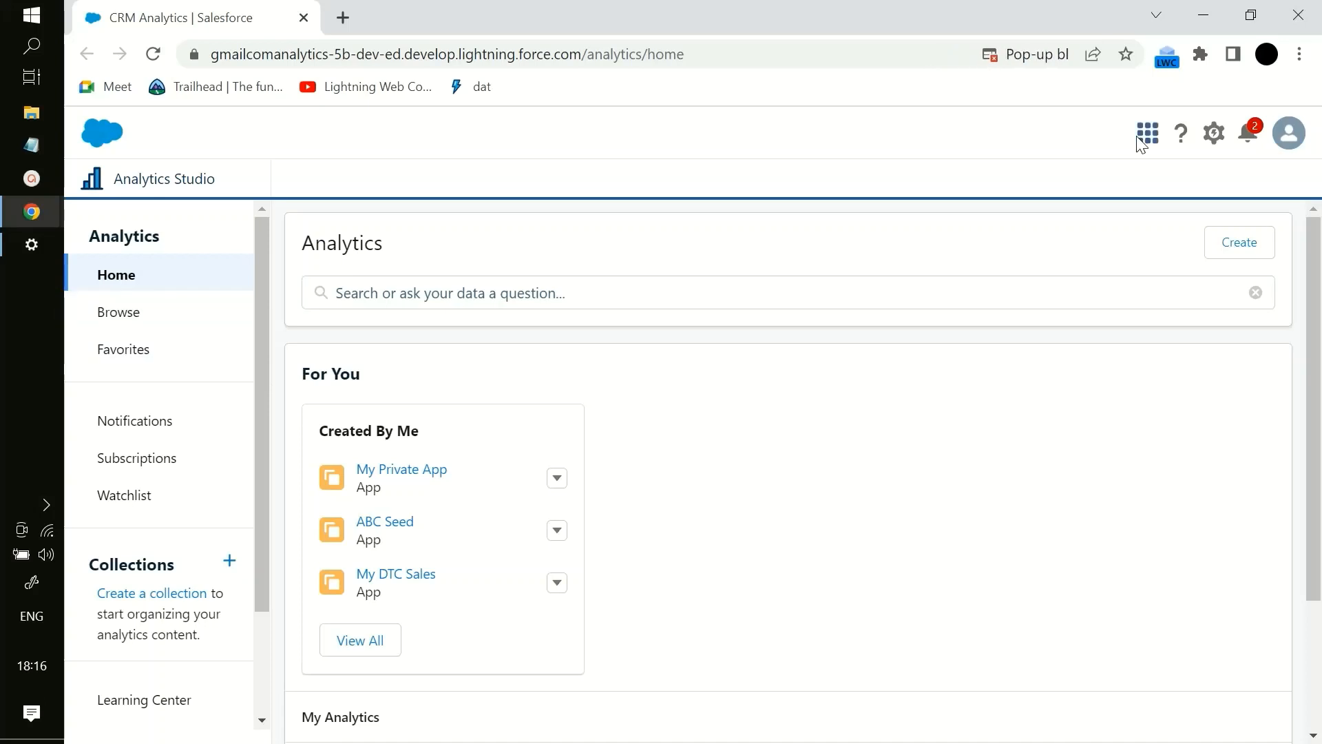
mouse_move(109, 287)
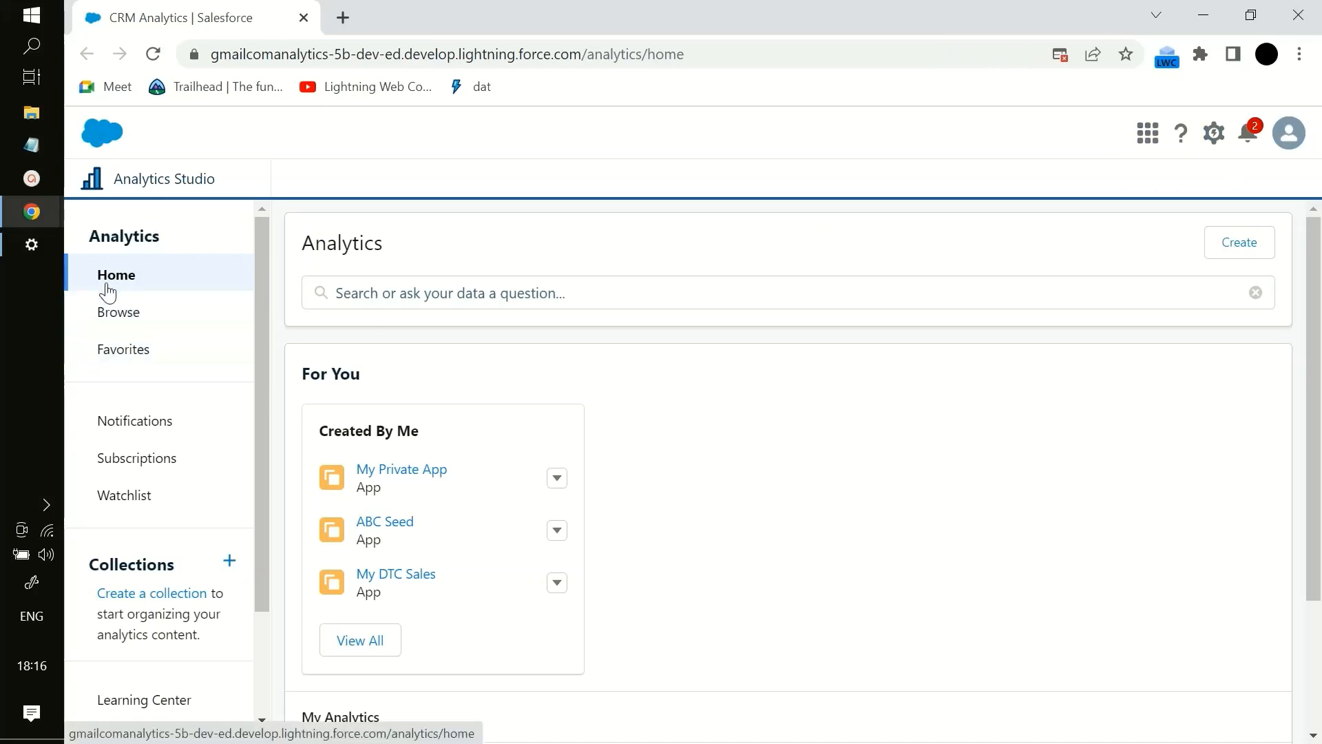
scroll("down", 3)
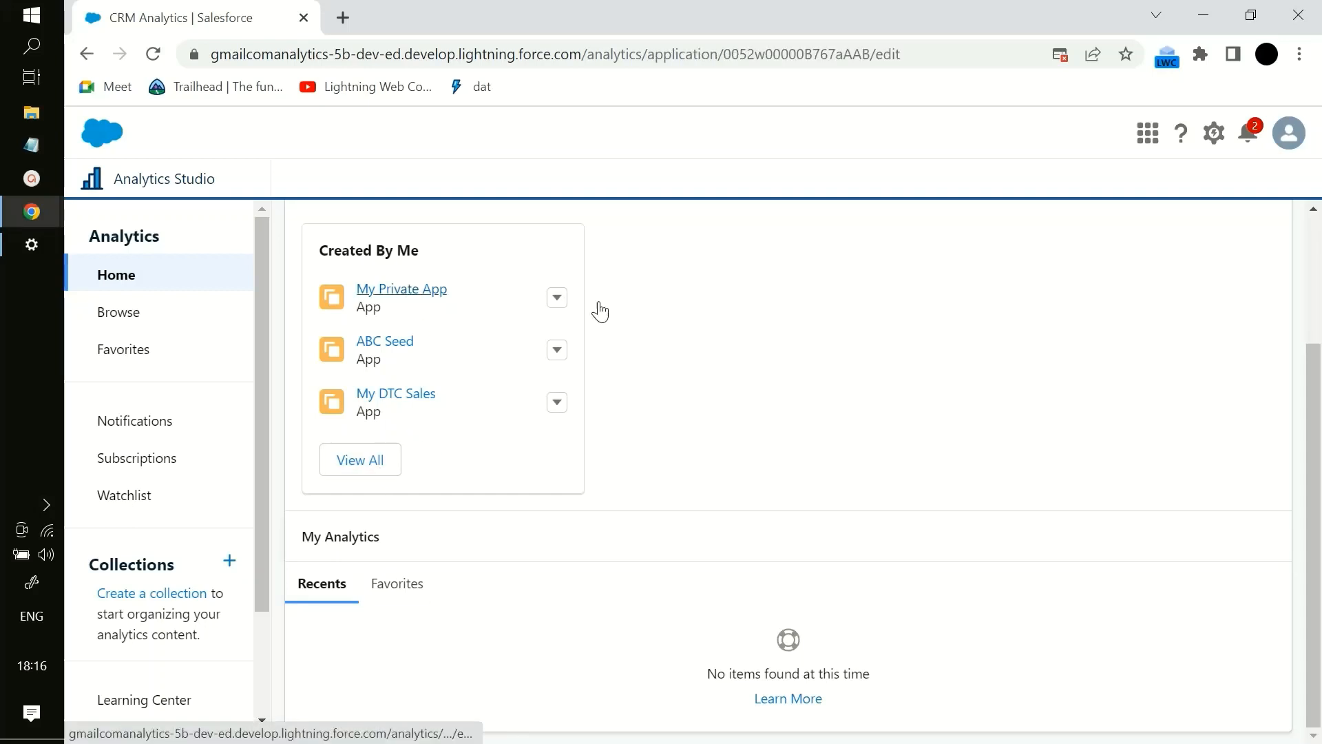
Step: Open WorlWide_flags from My Private App's Datasets filter as a new lens showing 11 rows
left_click(402, 289)
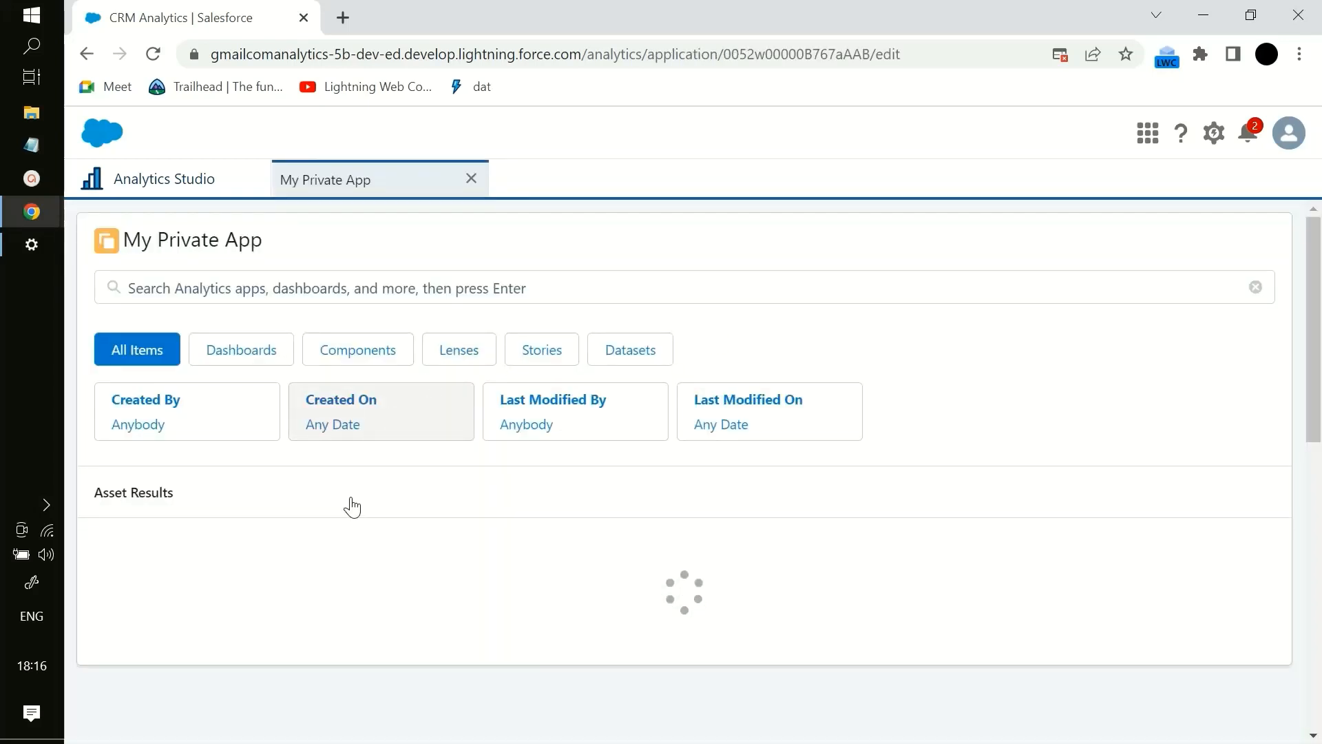
left_click(629, 349)
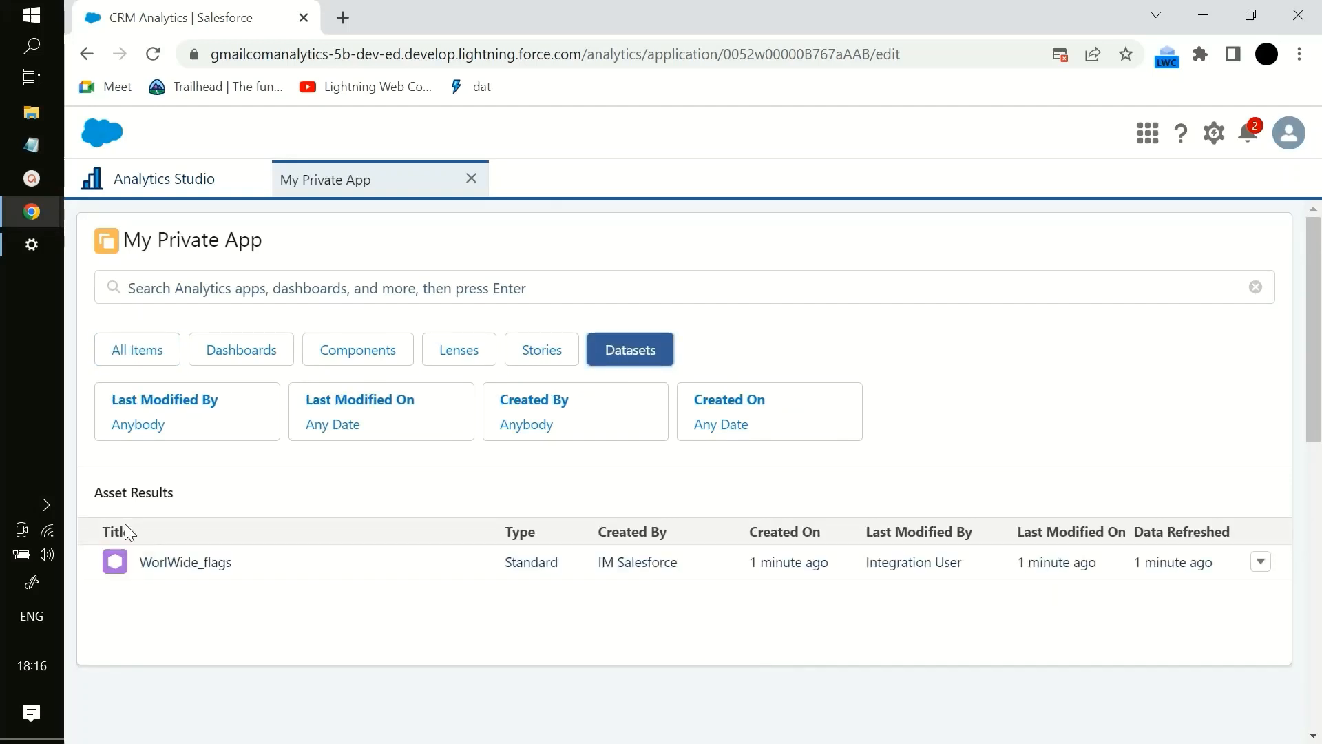
left_click(185, 562)
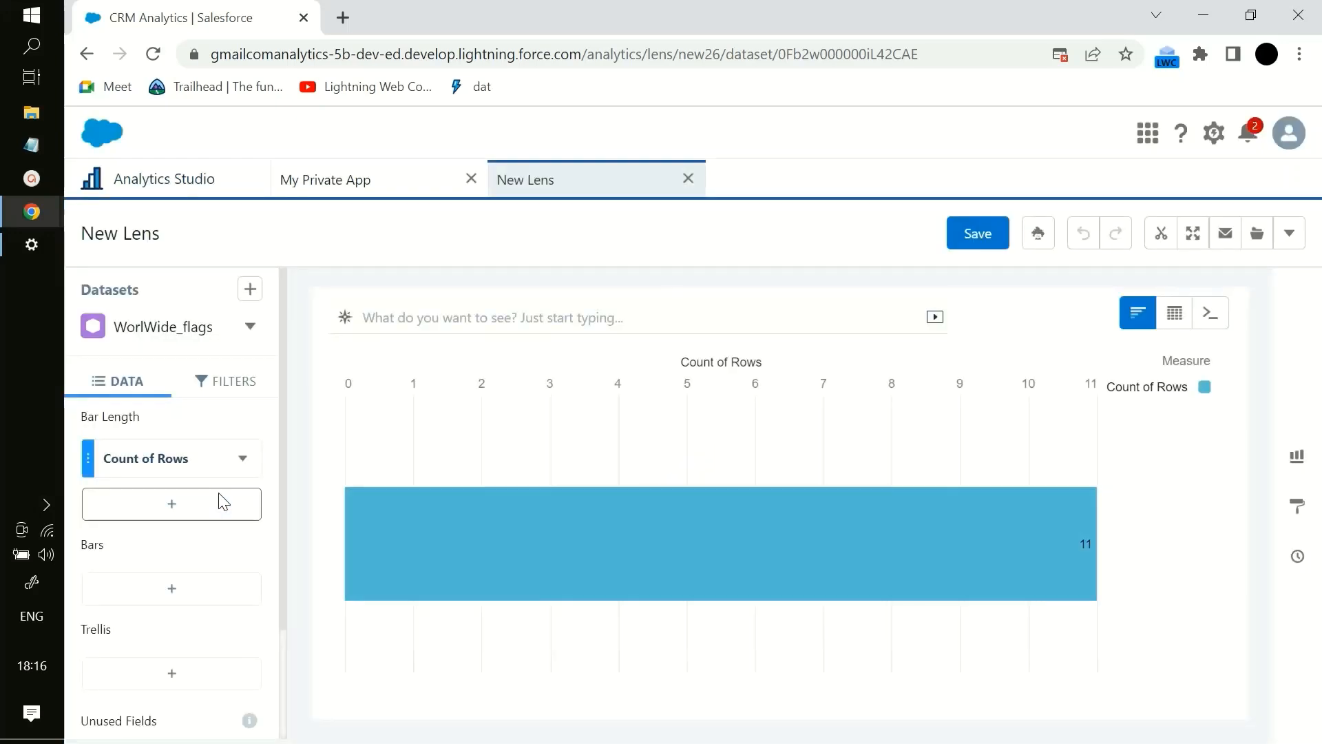
mouse_move(305, 406)
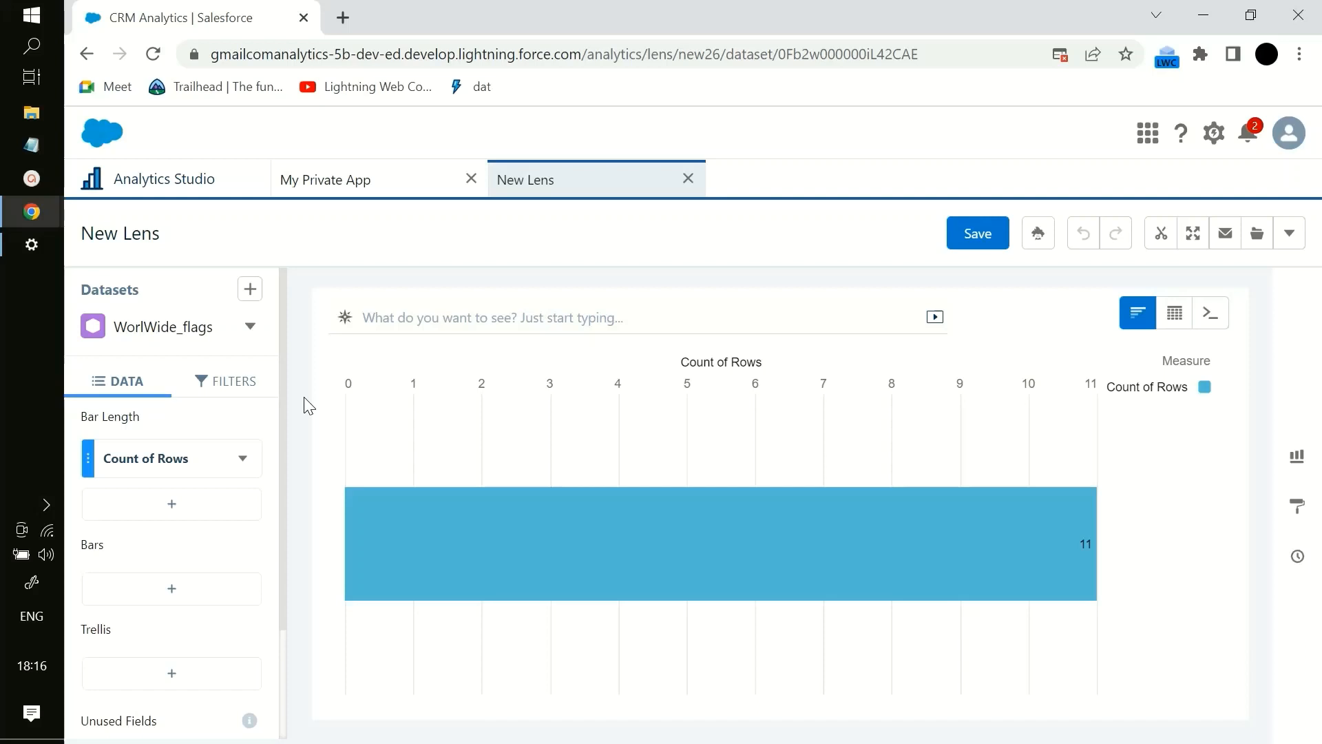
mouse_move(237, 390)
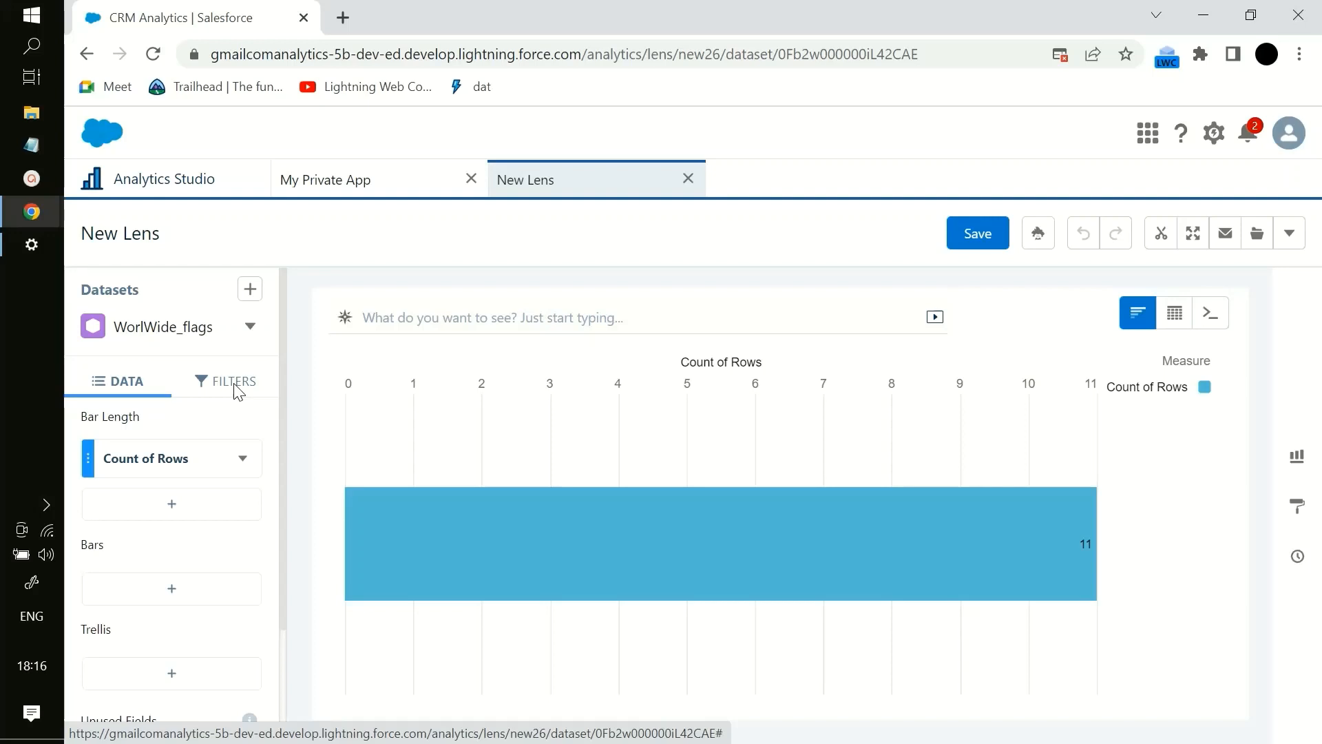
mouse_move(649, 198)
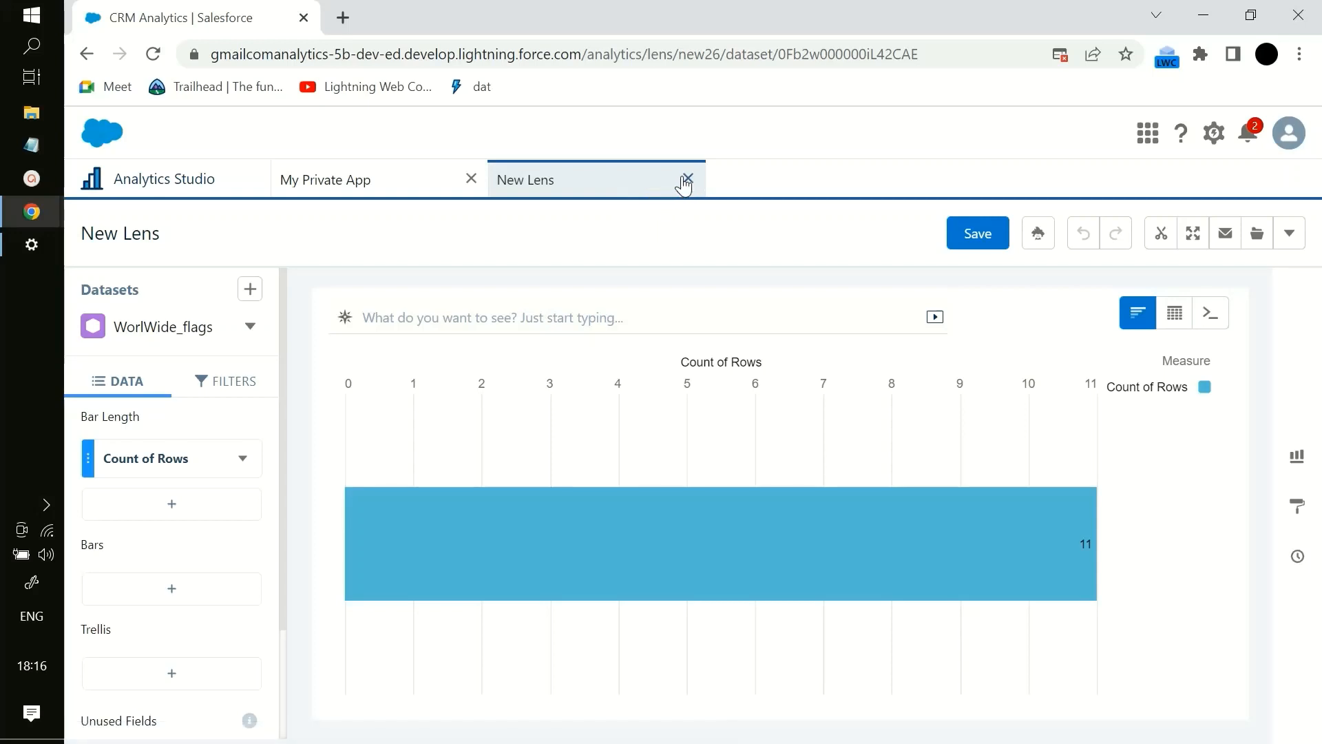
Step: Close the new lens and open the WorlWide_flags dataset details page
left_click(687, 179)
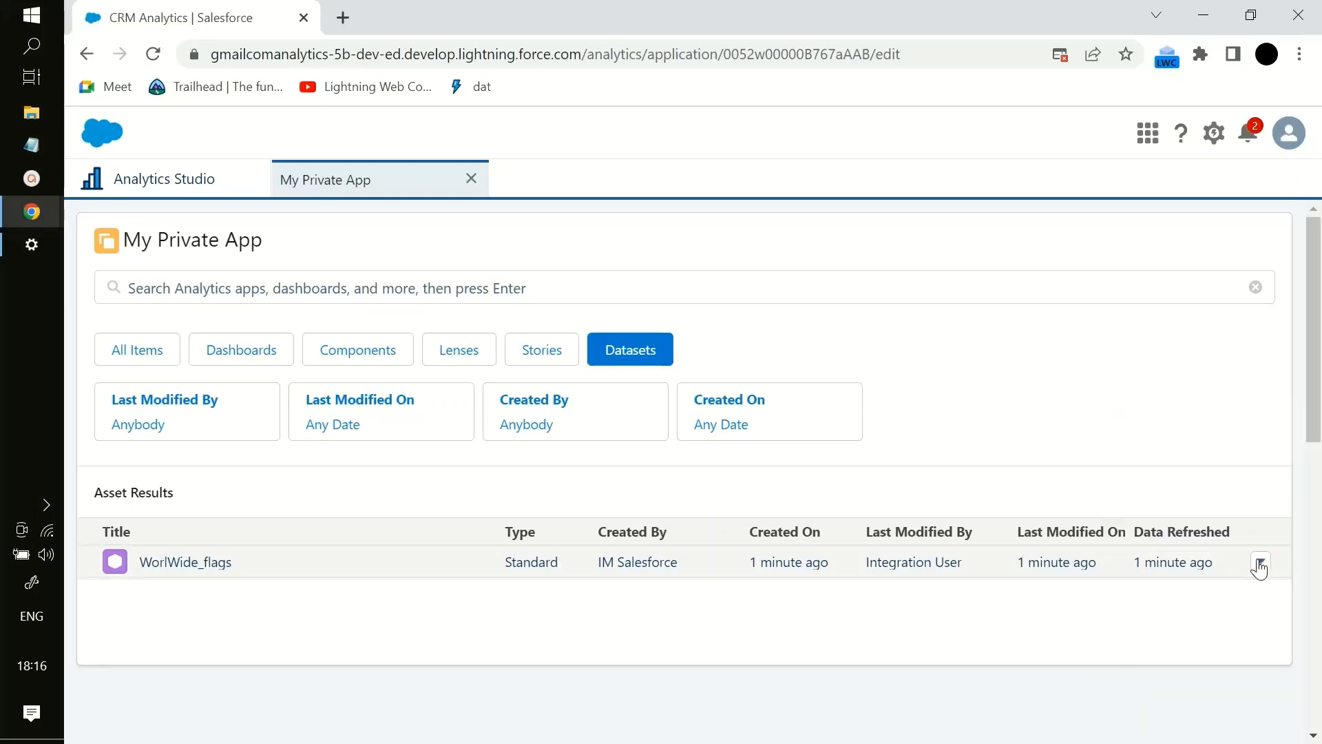
mouse_move(905, 524)
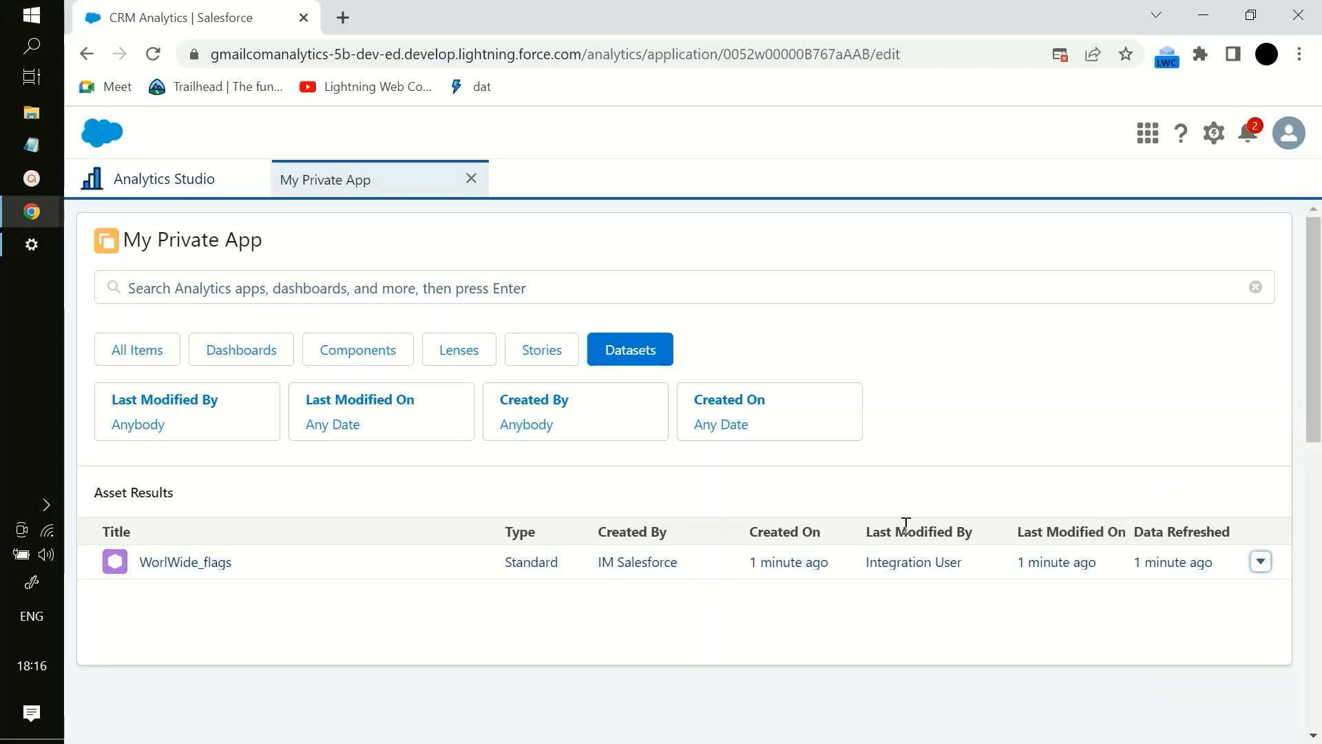
left_click(185, 562)
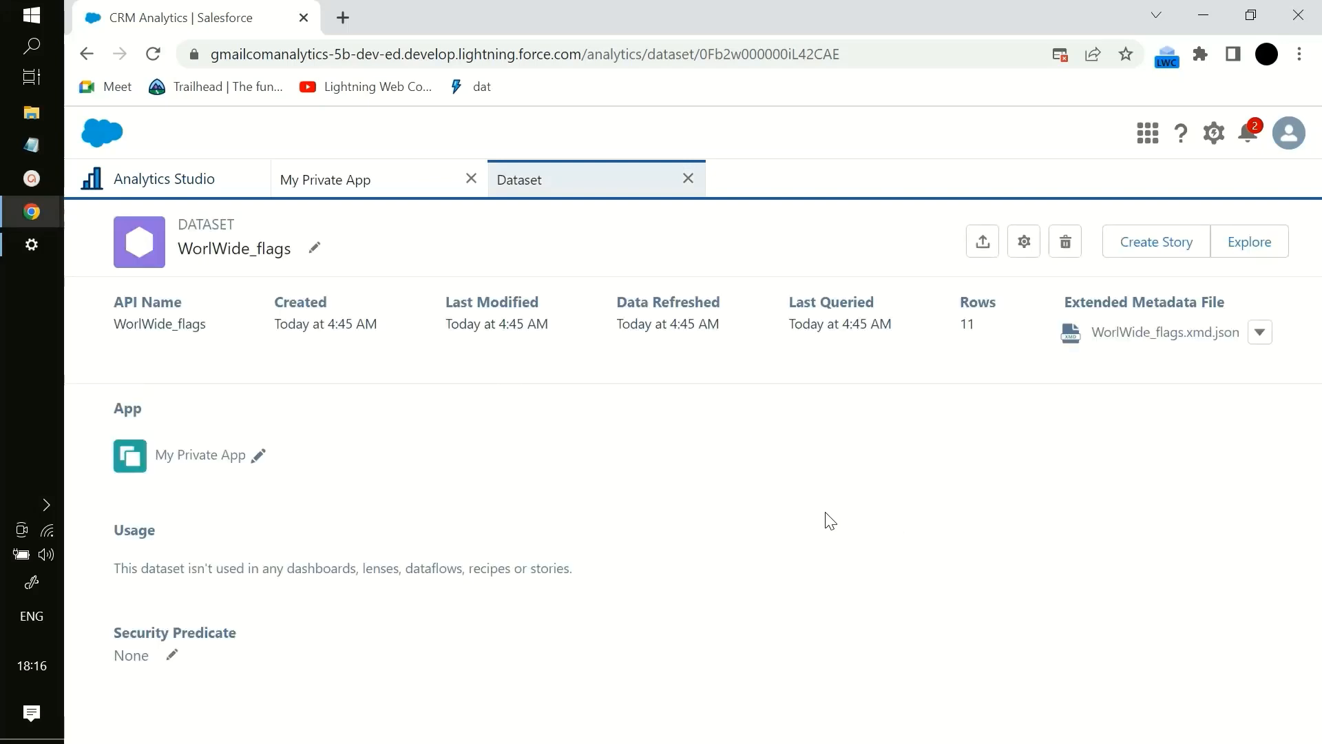
Step: View the dataset's available apps and cancel, leaving WorlWide_flags in My Private App
left_click(257, 455)
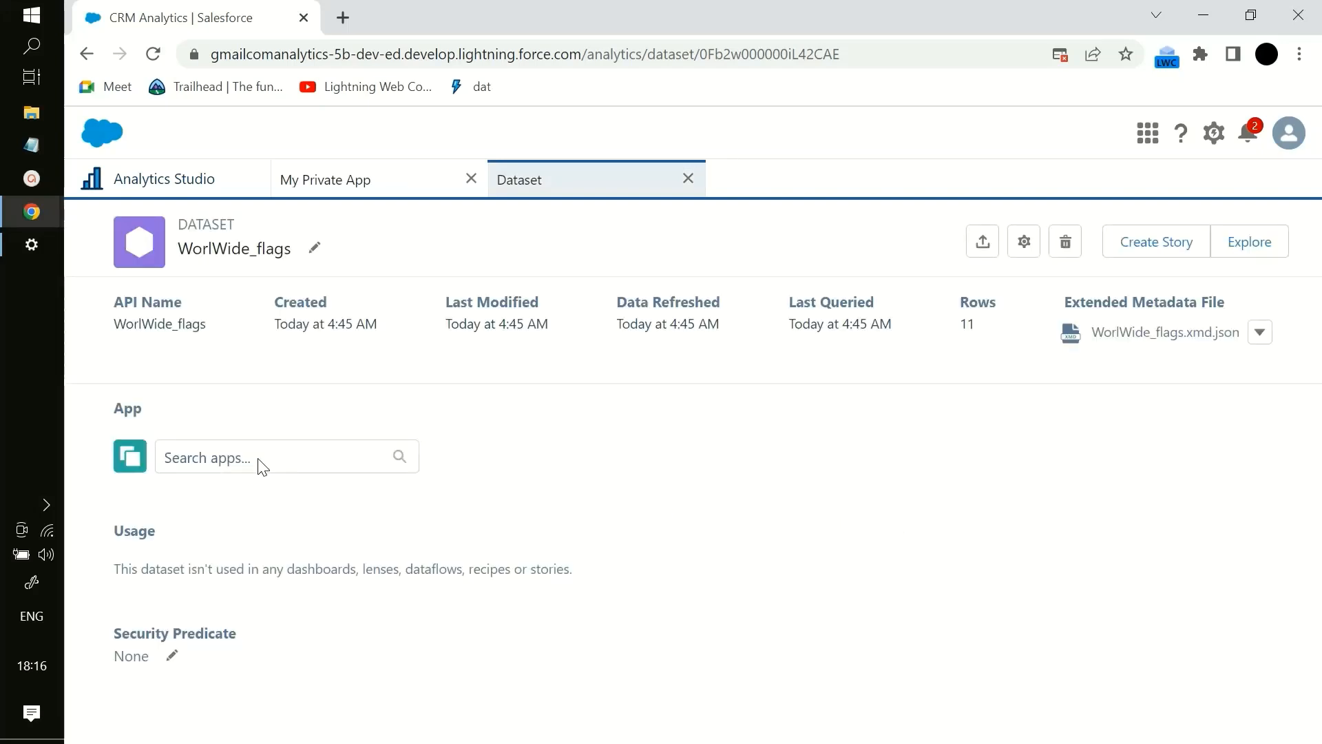
left_click(279, 456)
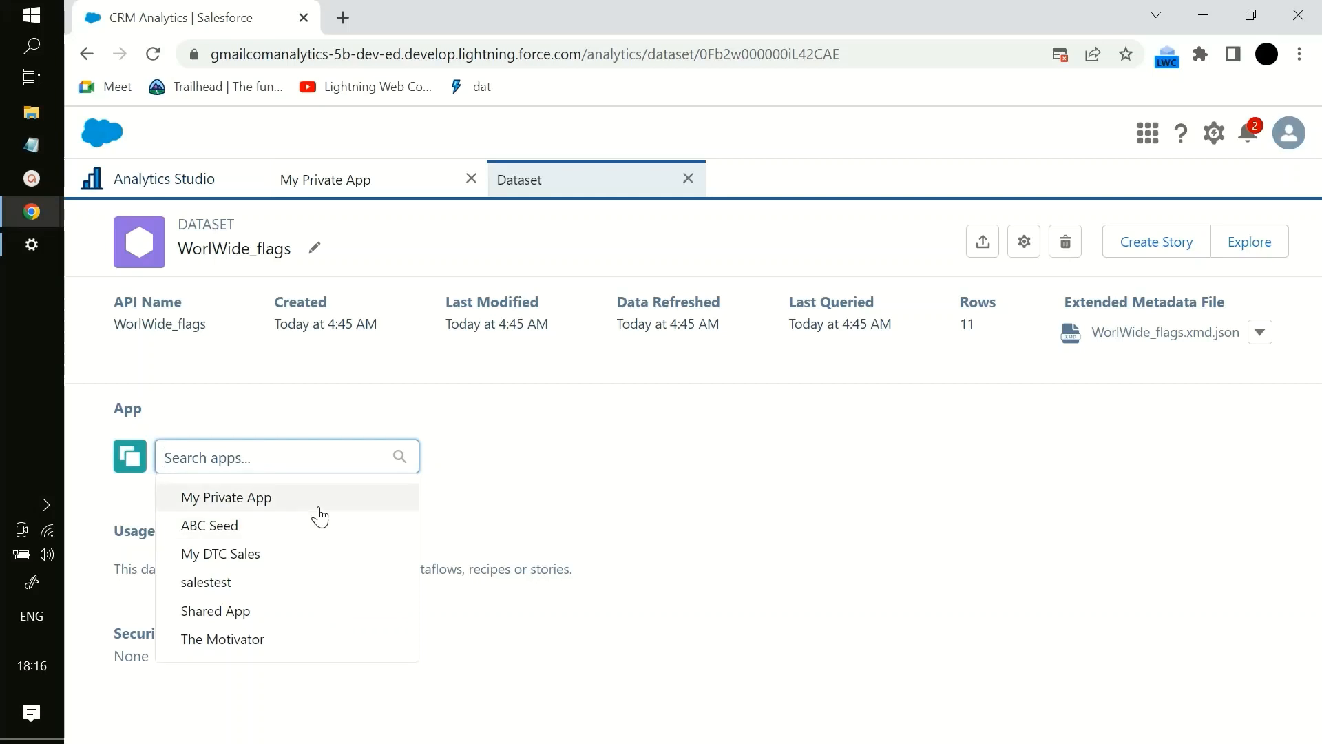
mouse_move(308, 484)
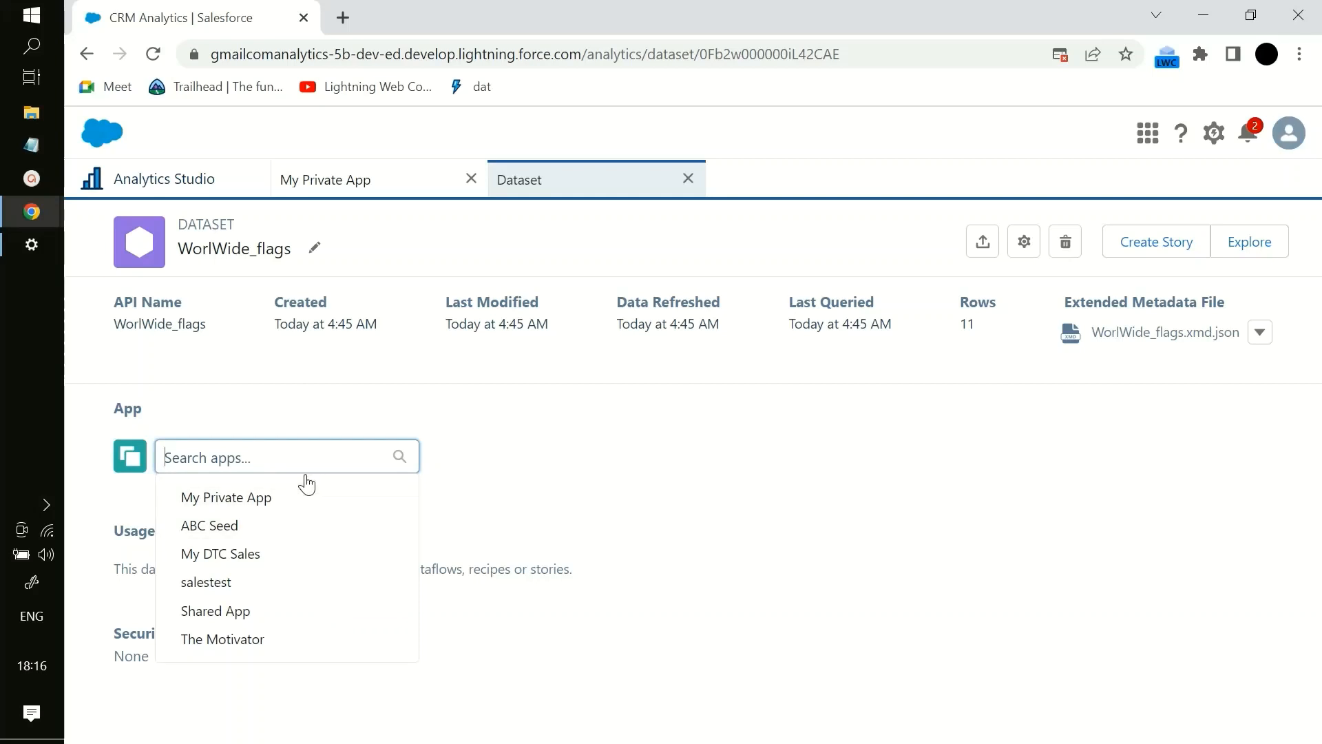
left_click(226, 496)
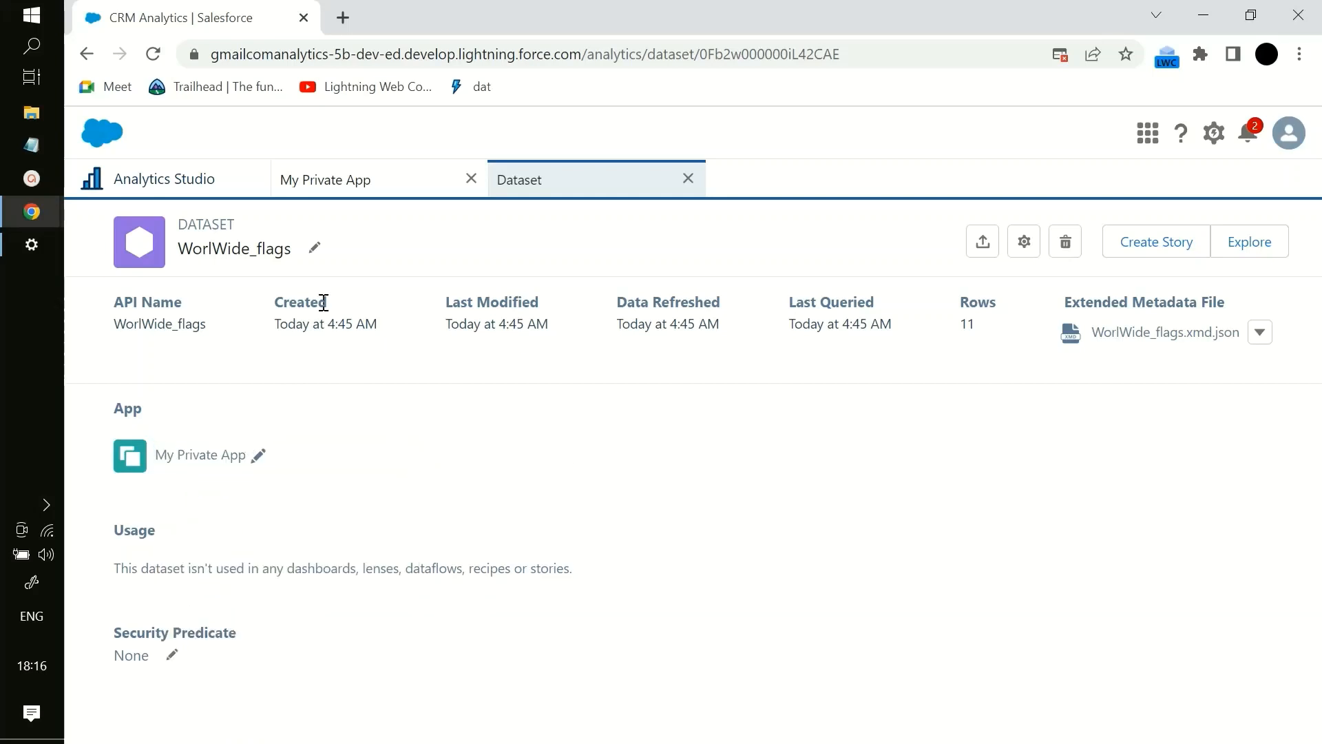
left_click(315, 247)
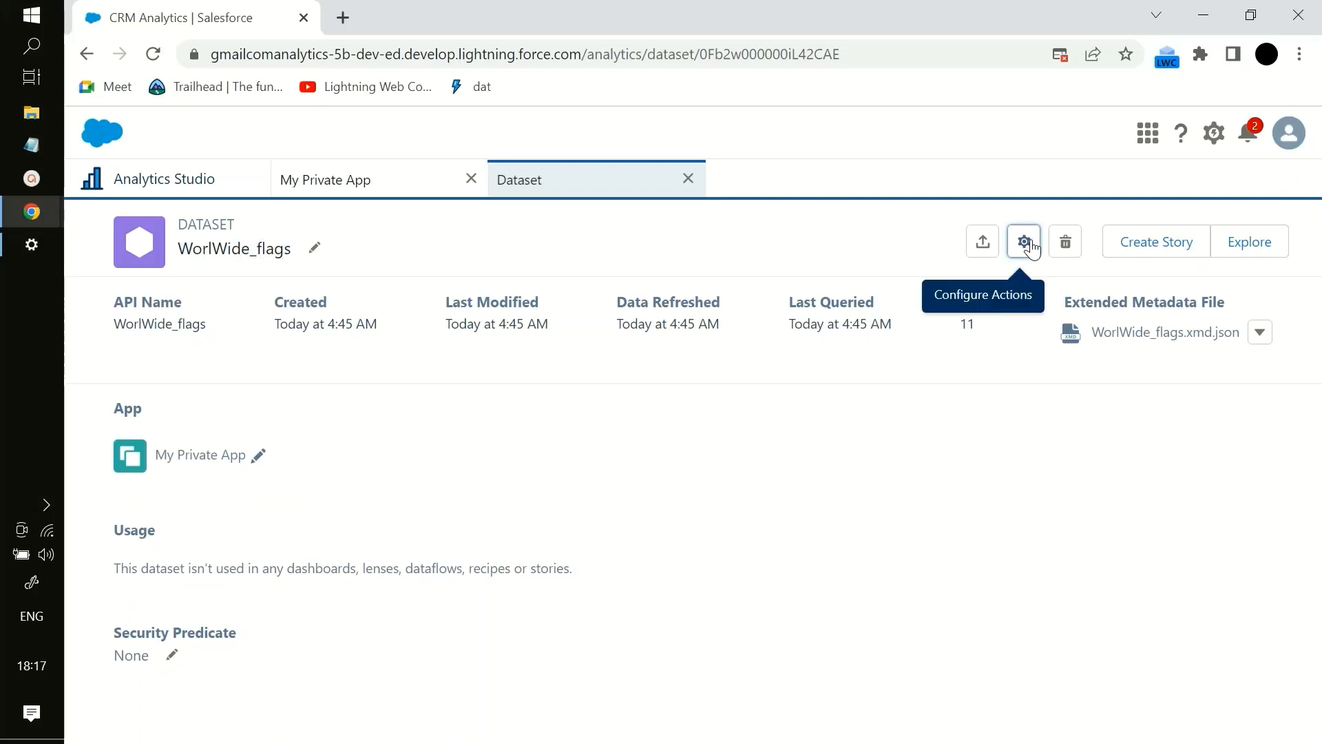
left_click(1024, 242)
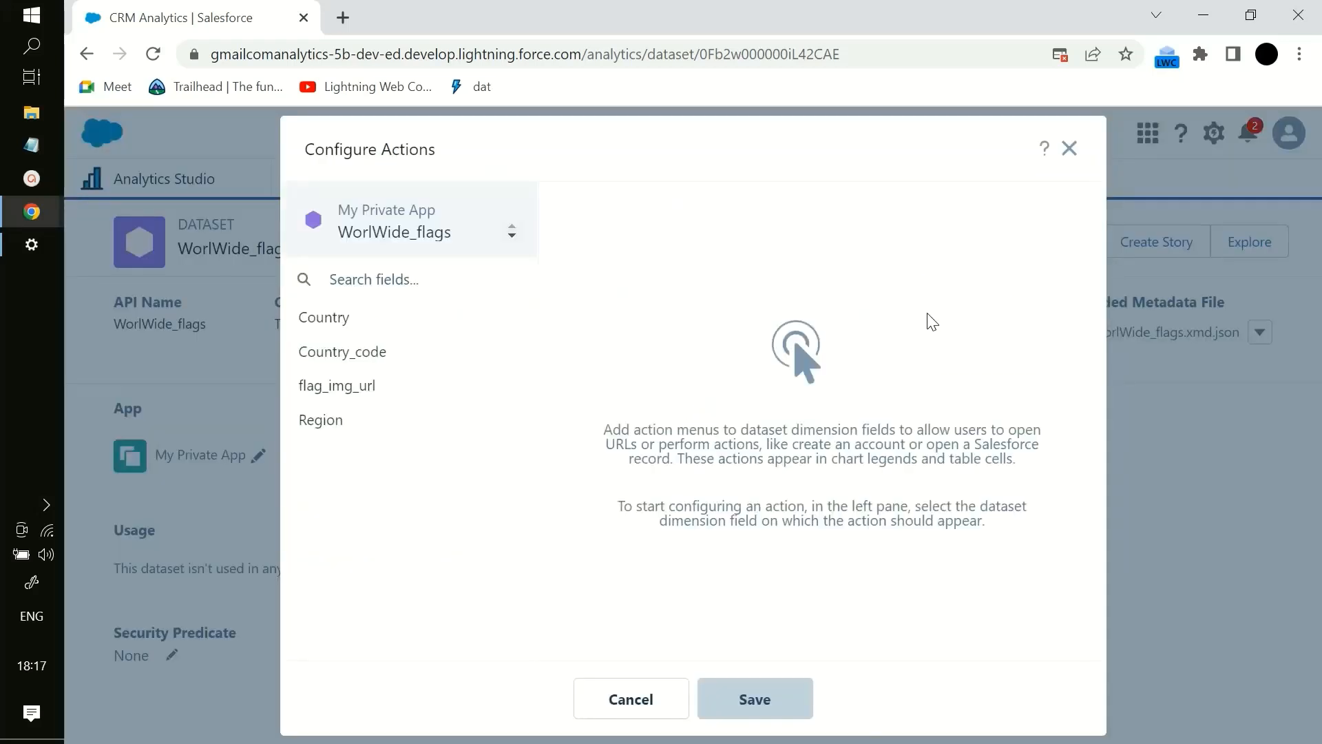
mouse_move(384, 352)
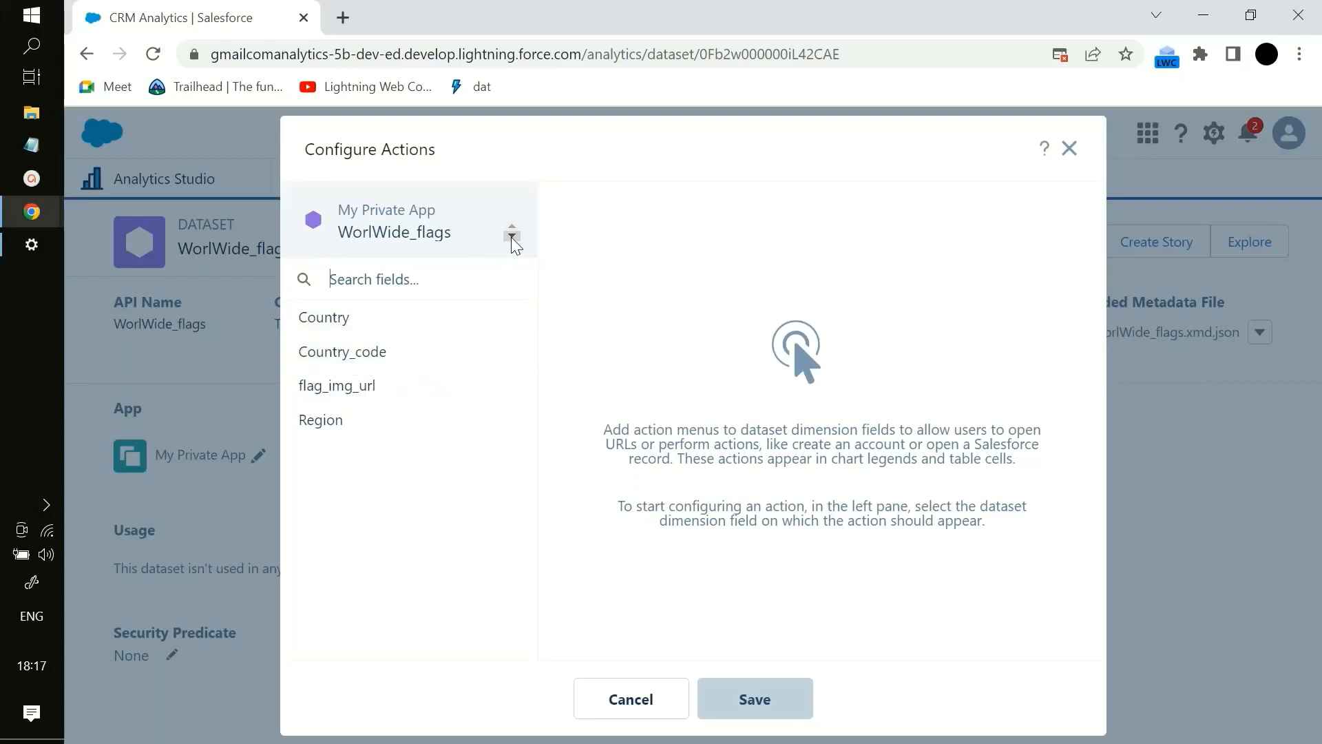
mouse_move(1007, 165)
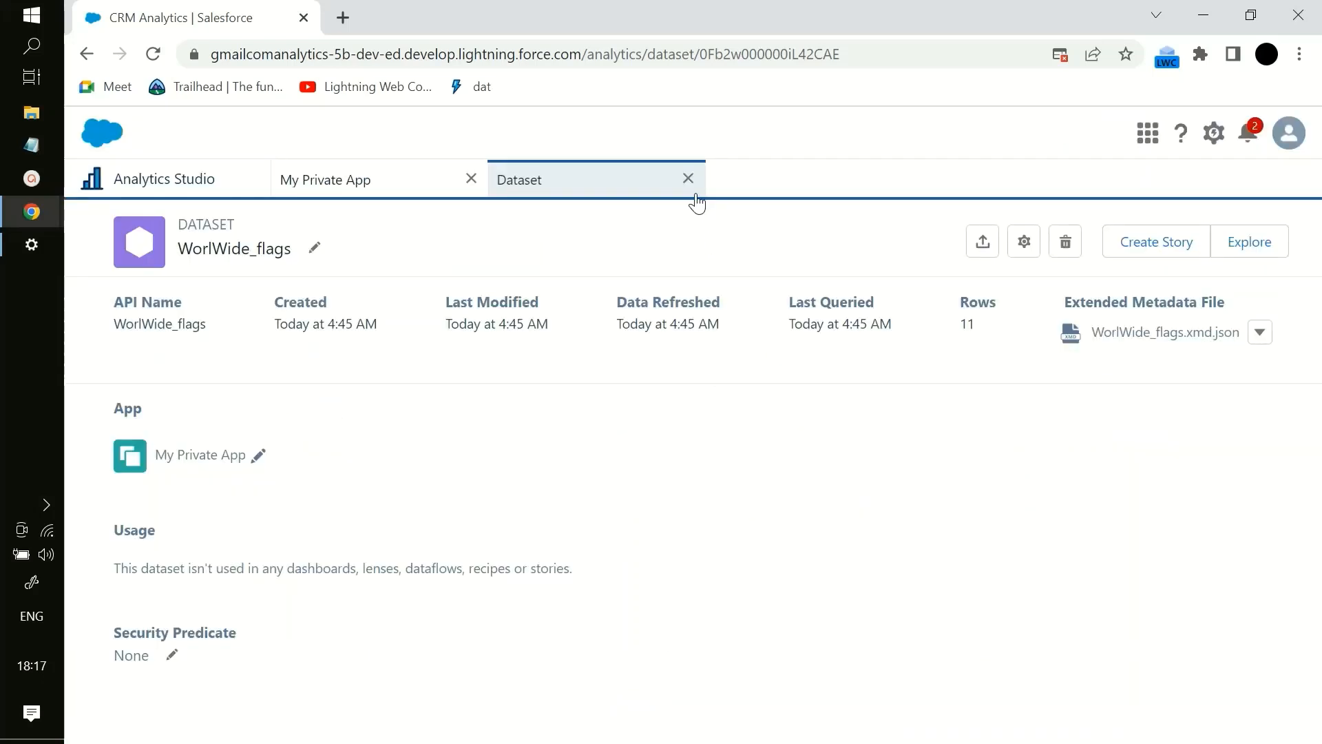
Step: Close the WorlWide_flags Dataset tab to return to My Private App's datasets
left_click(688, 178)
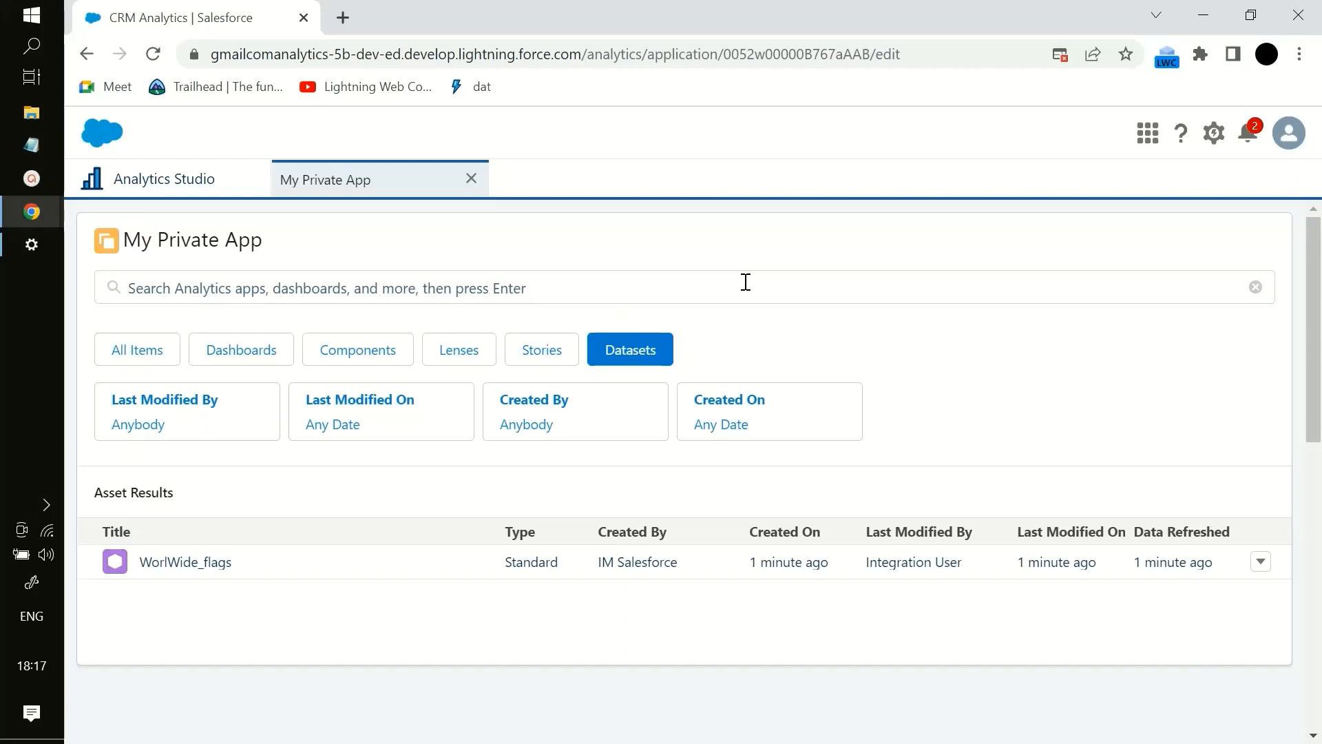
mouse_move(833, 364)
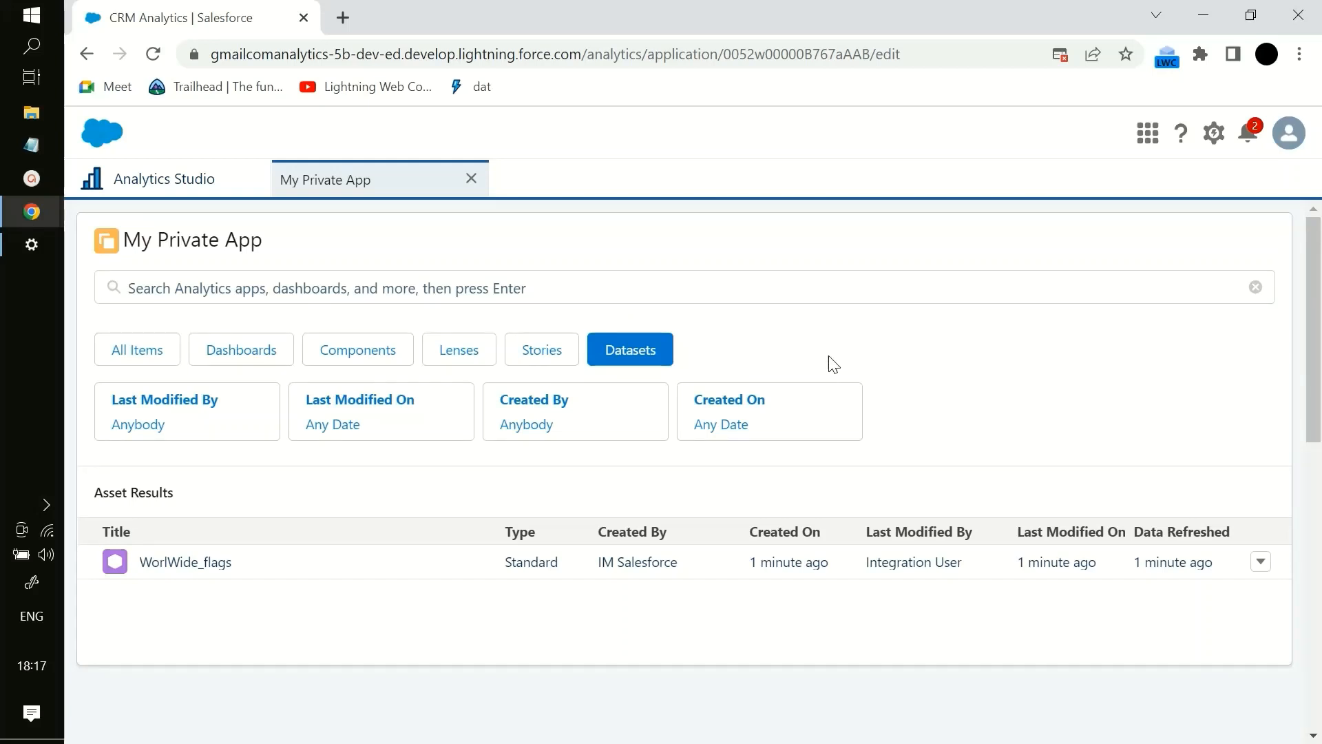